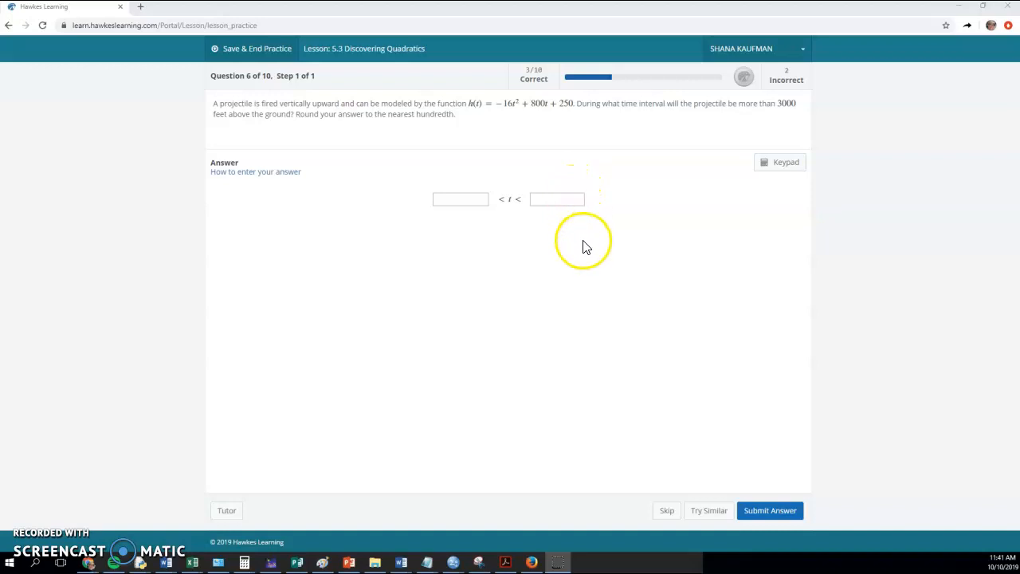
mouse_move(542, 107)
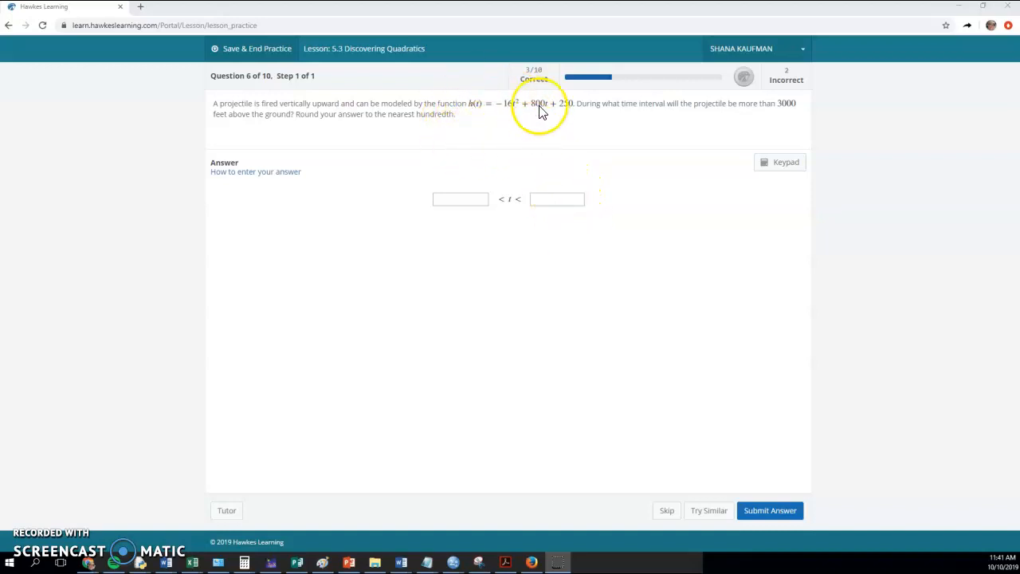
mouse_move(785, 114)
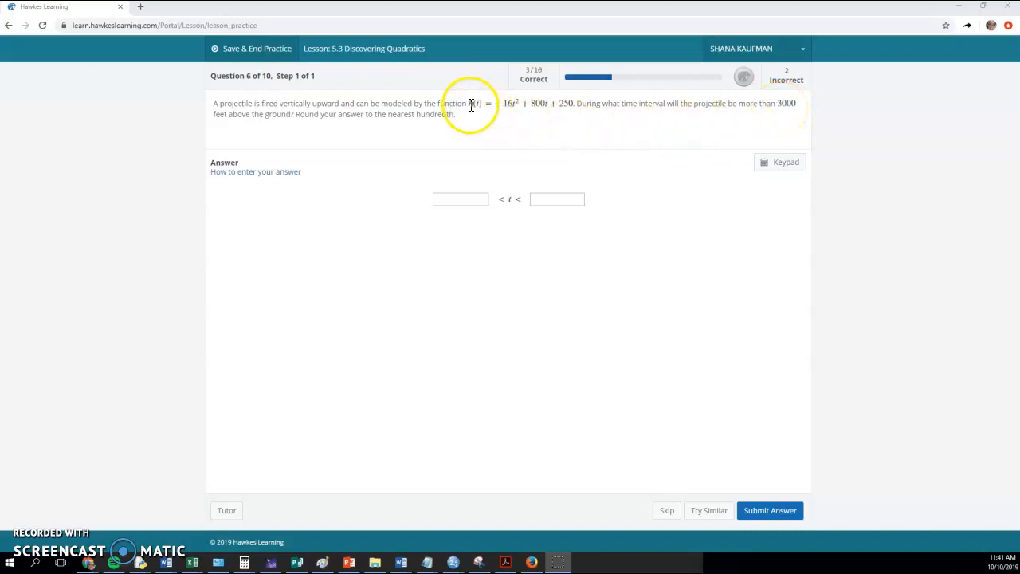
- Select h(t) = −16t² + 800t + 250 in the question and open the Desmos graphing calculator
drag(470, 104, 574, 103)
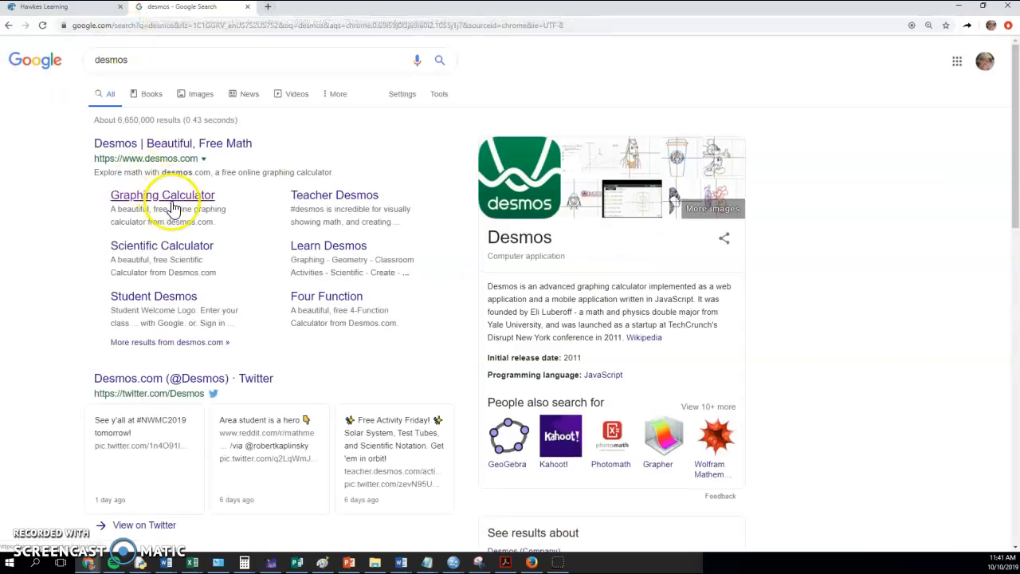
click(162, 194)
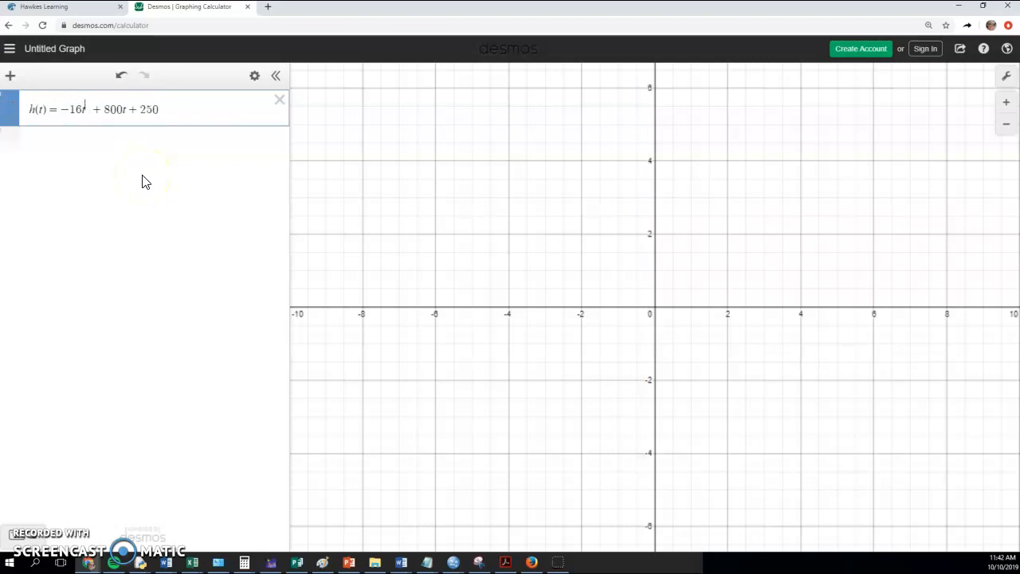
- Fix the exponent to t² so h(t) = −16t² + 800t + 250 graphs as a parabola
text(2)
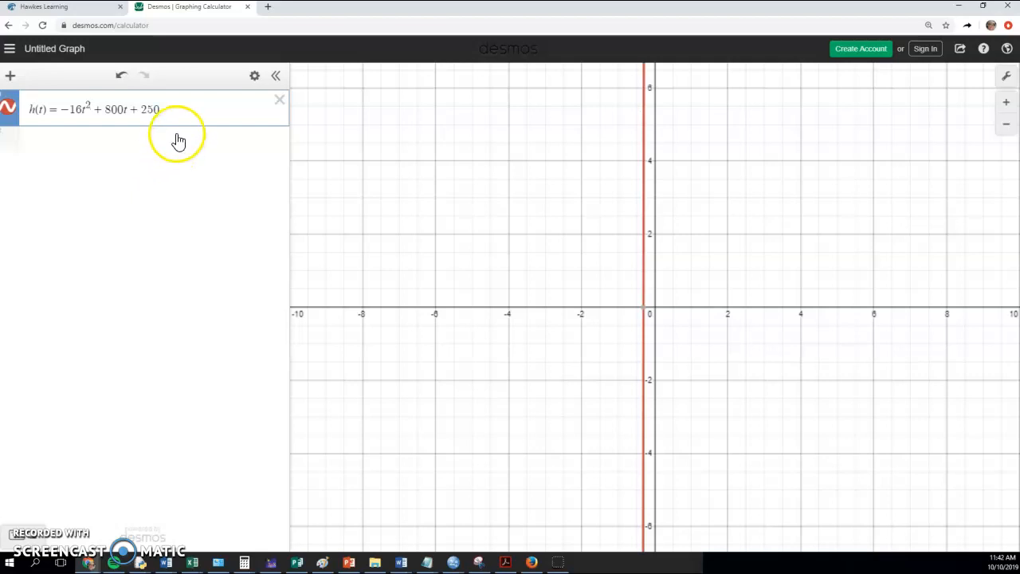
click(151, 142)
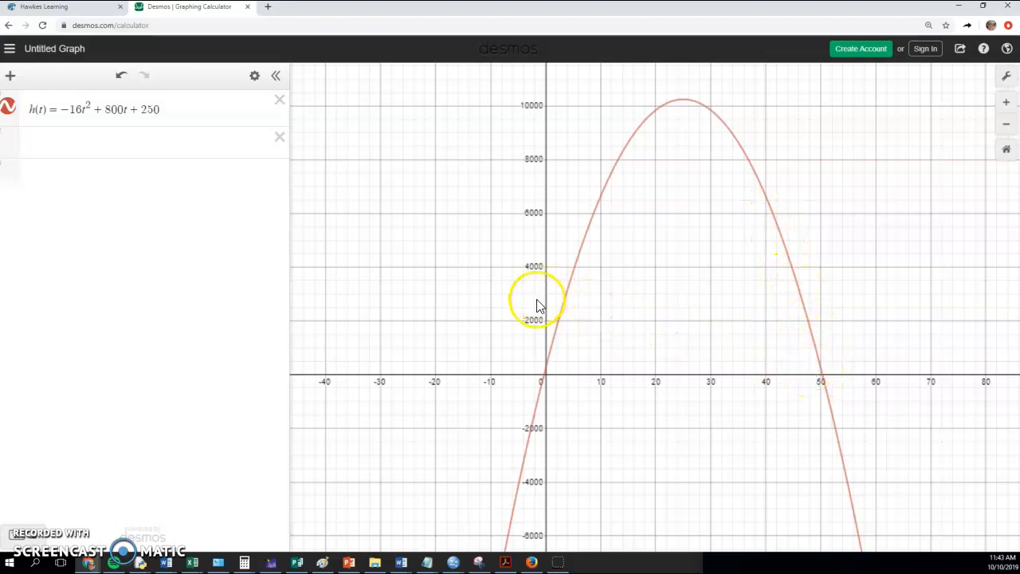
mouse_move(647, 303)
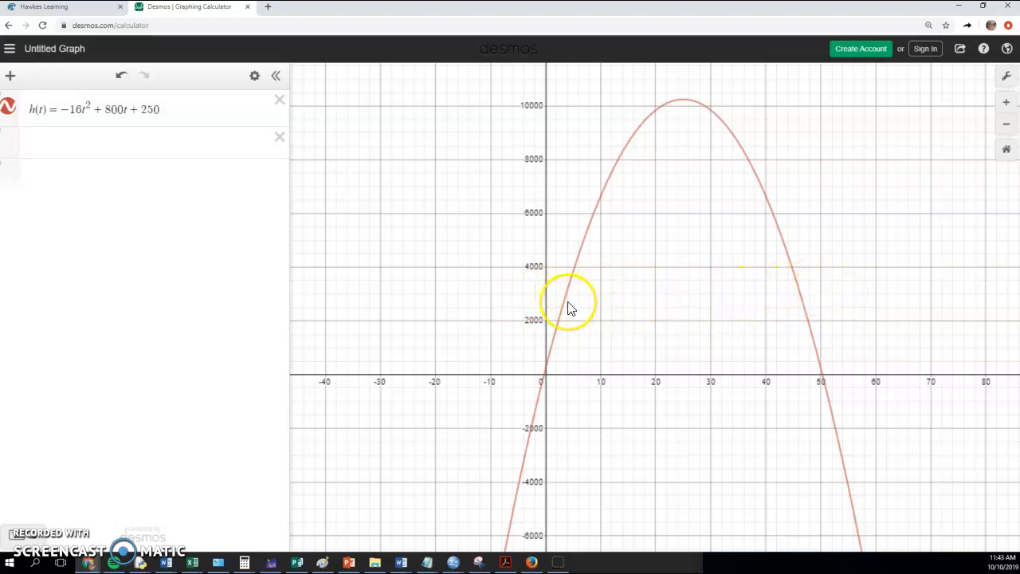
mouse_move(582, 302)
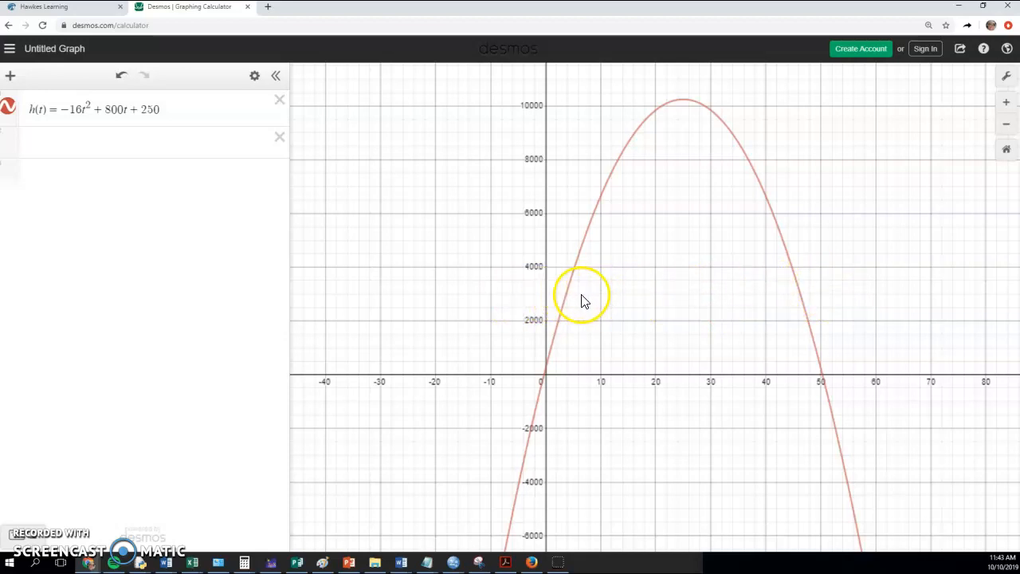
- Graph y = 3000 and label its intersections with the parabola at (3.713, 3000) and (46.287, 3000)
scroll(down, 3)
text(y = 3000)
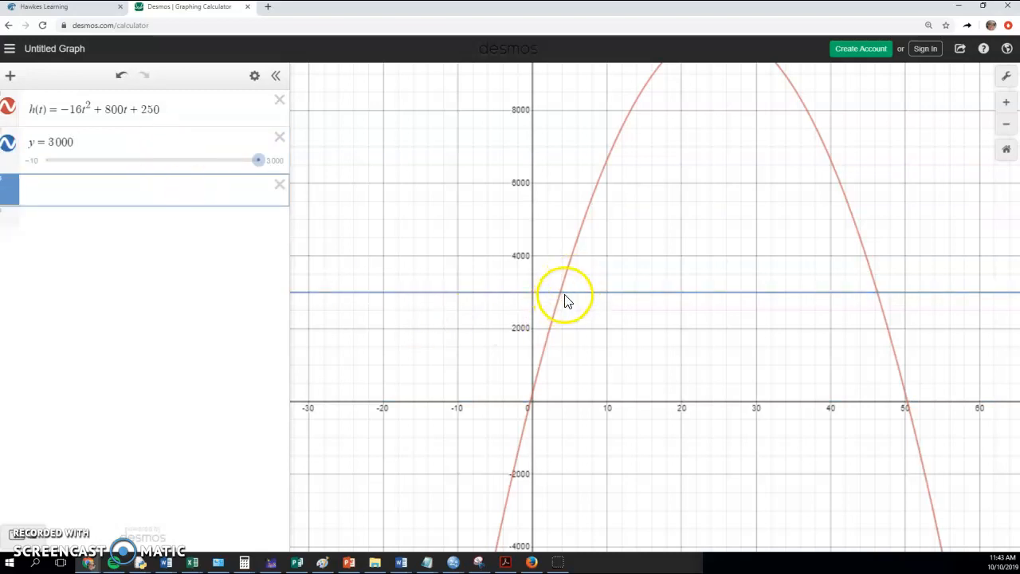
click(562, 293)
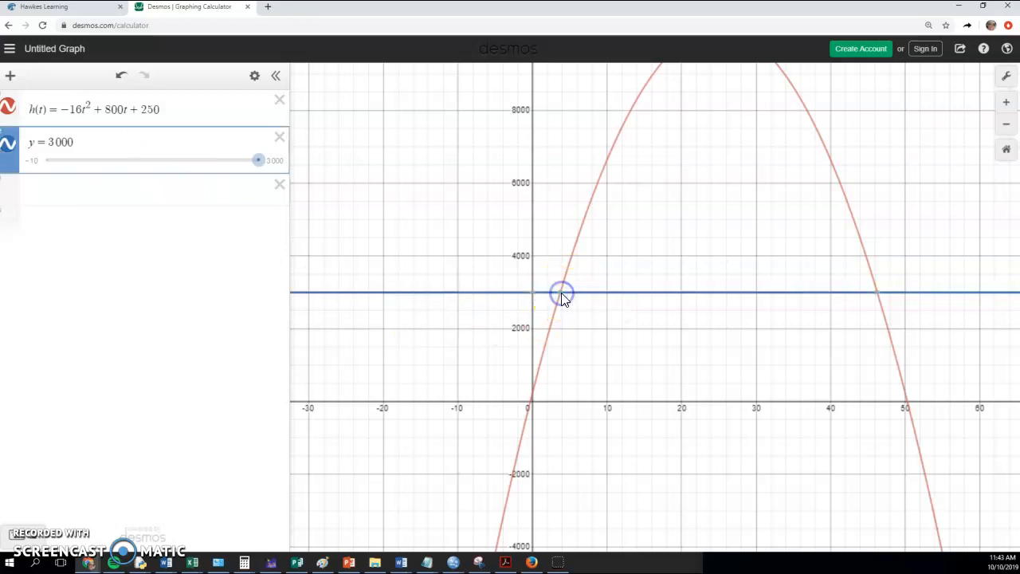
click(561, 293)
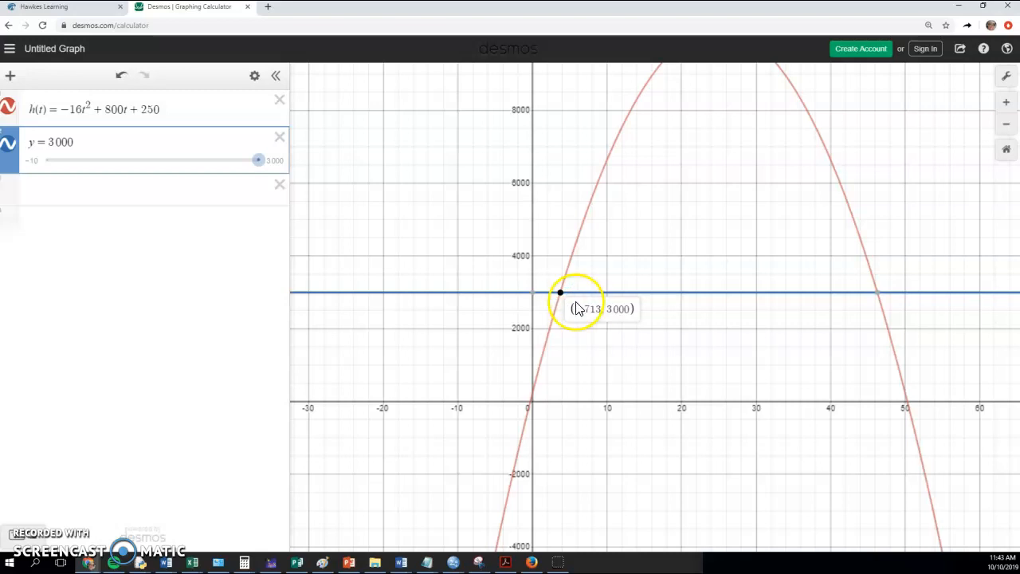
mouse_move(532, 405)
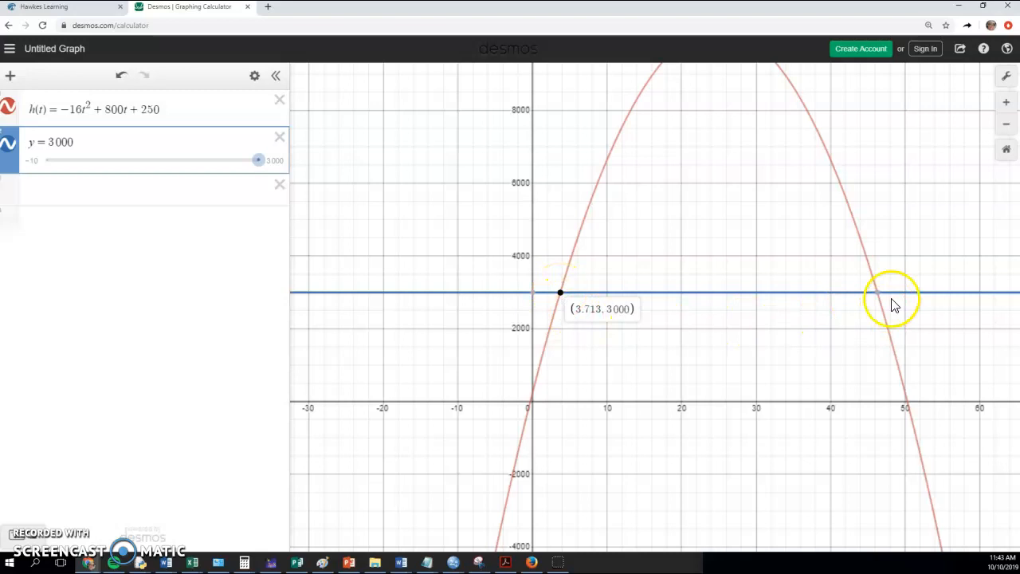
click(879, 296)
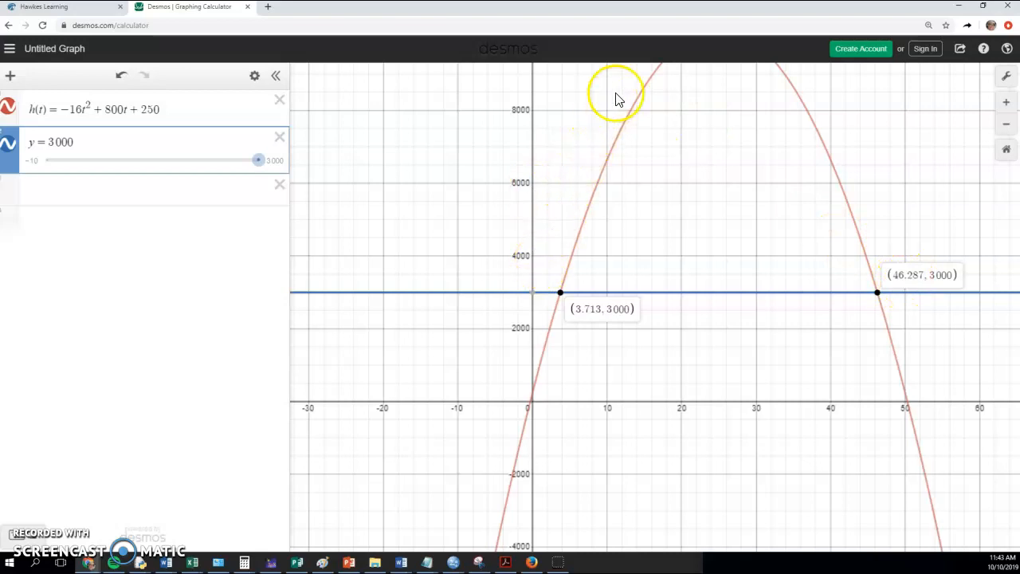
mouse_move(849, 241)
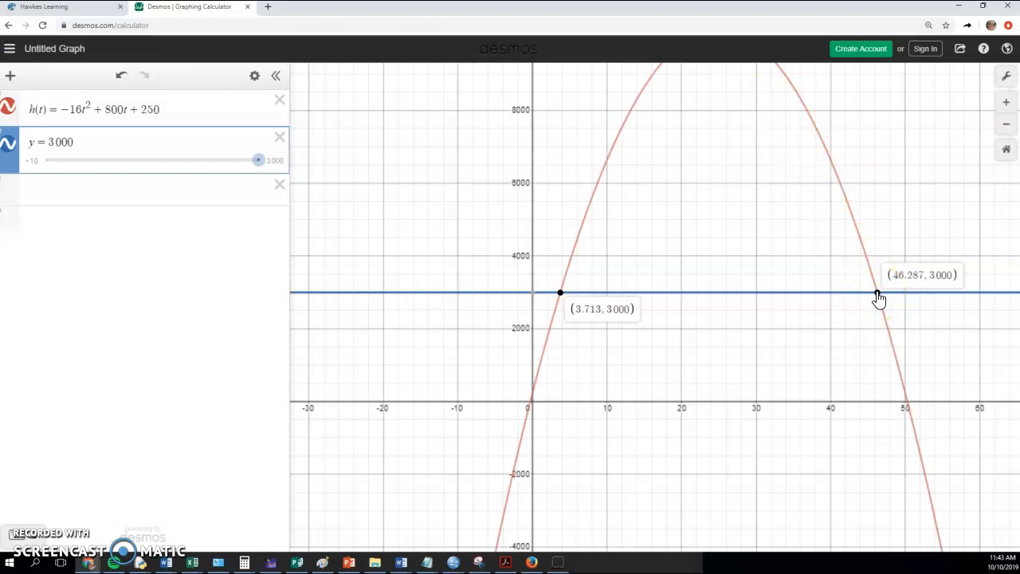
mouse_move(681, 302)
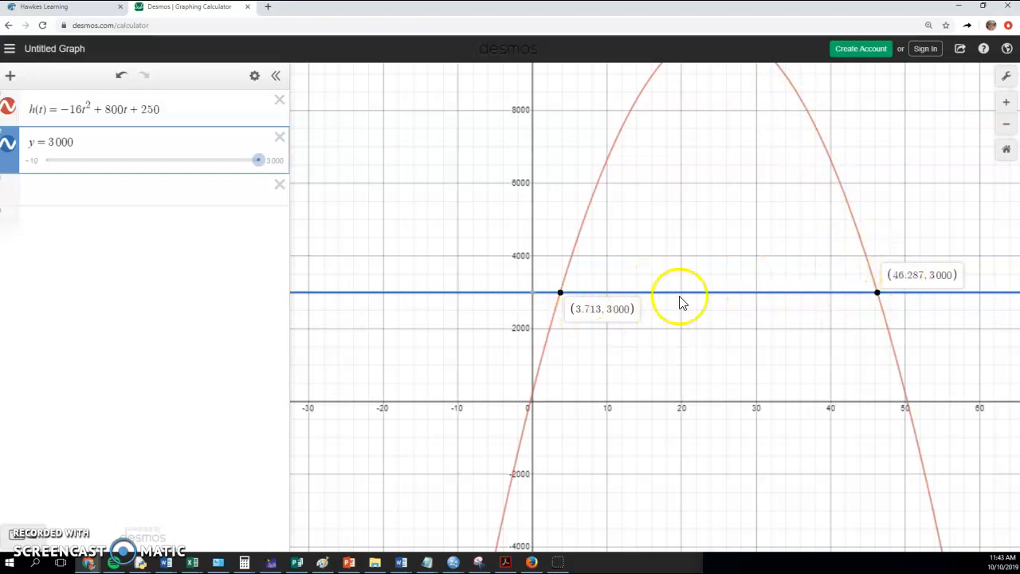
mouse_move(80, 15)
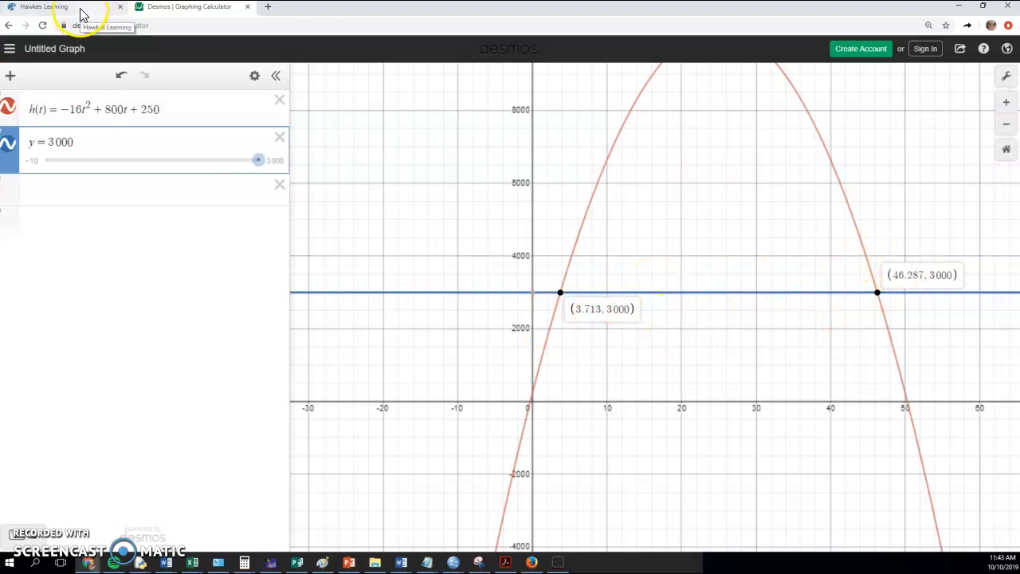
click(40, 6)
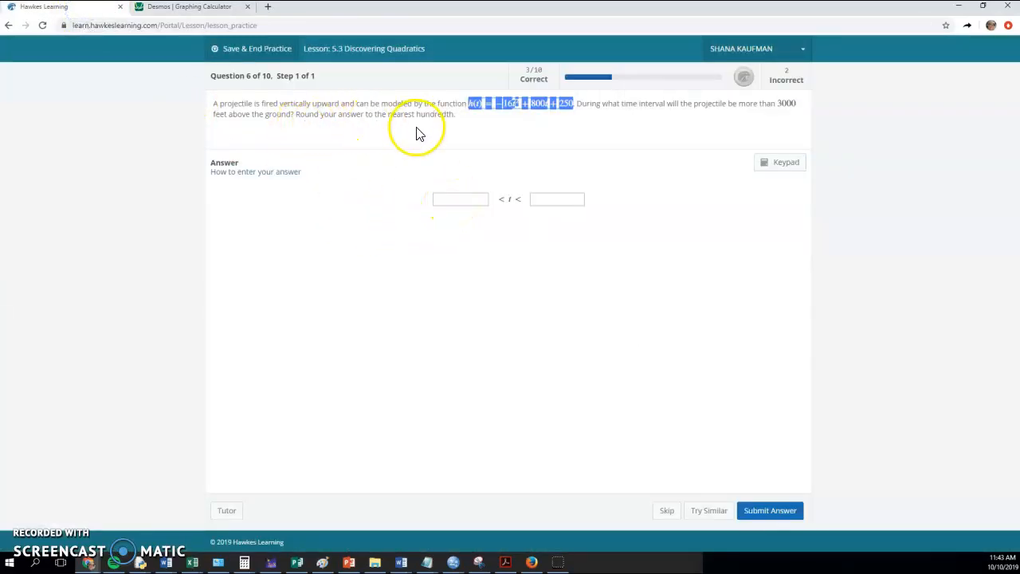
click(189, 6)
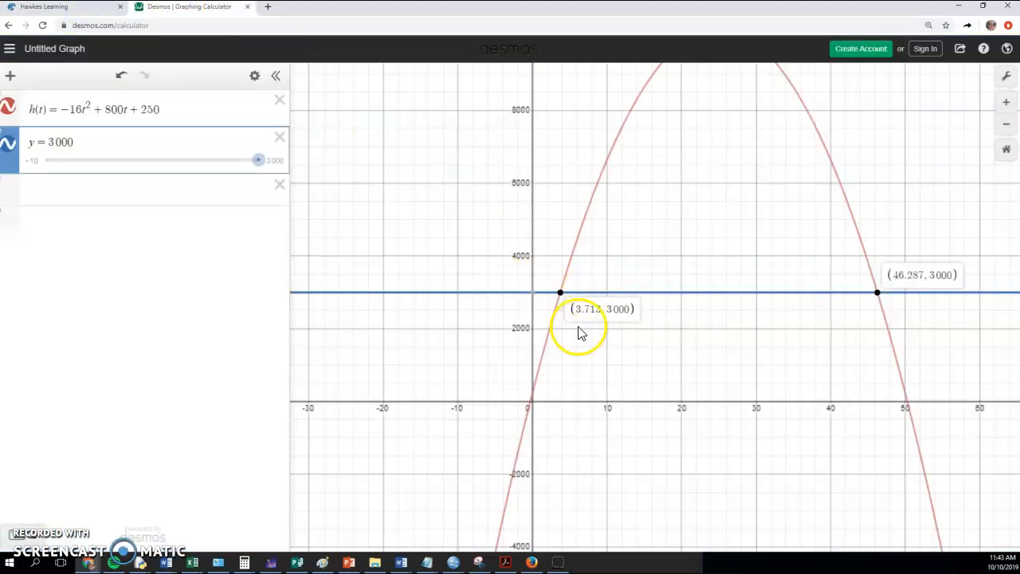
mouse_move(890, 312)
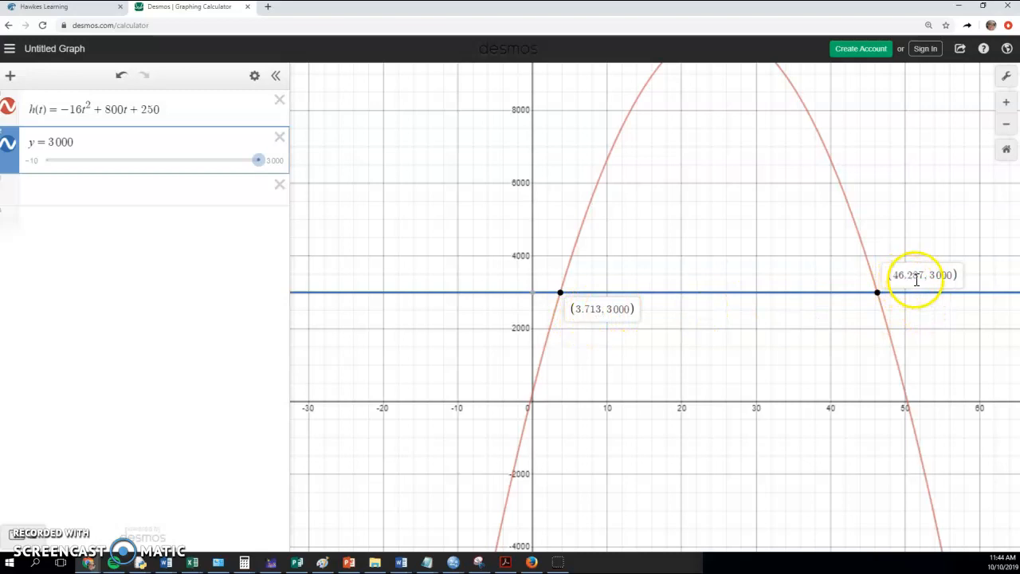
mouse_move(28, 558)
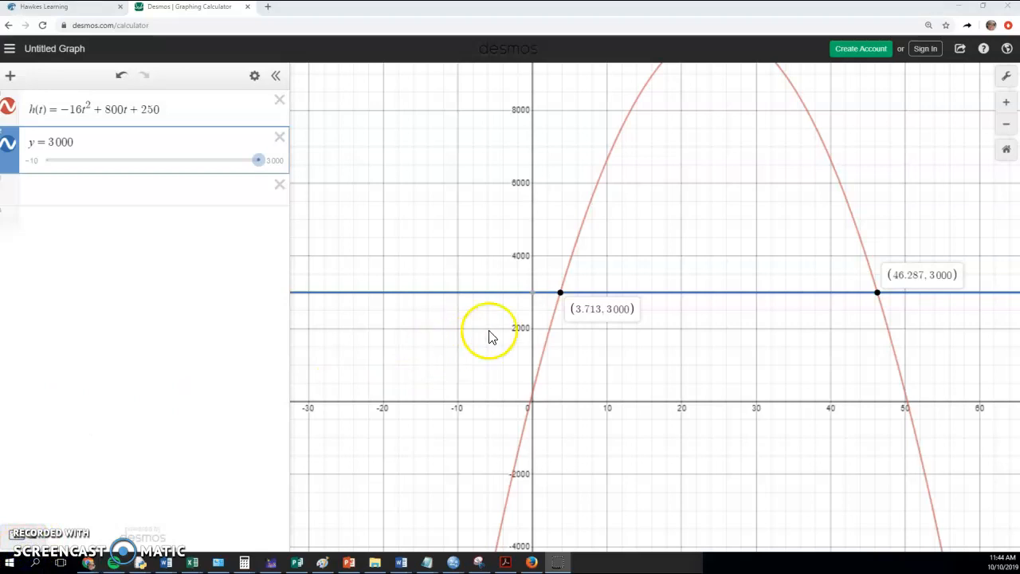
mouse_move(550, 235)
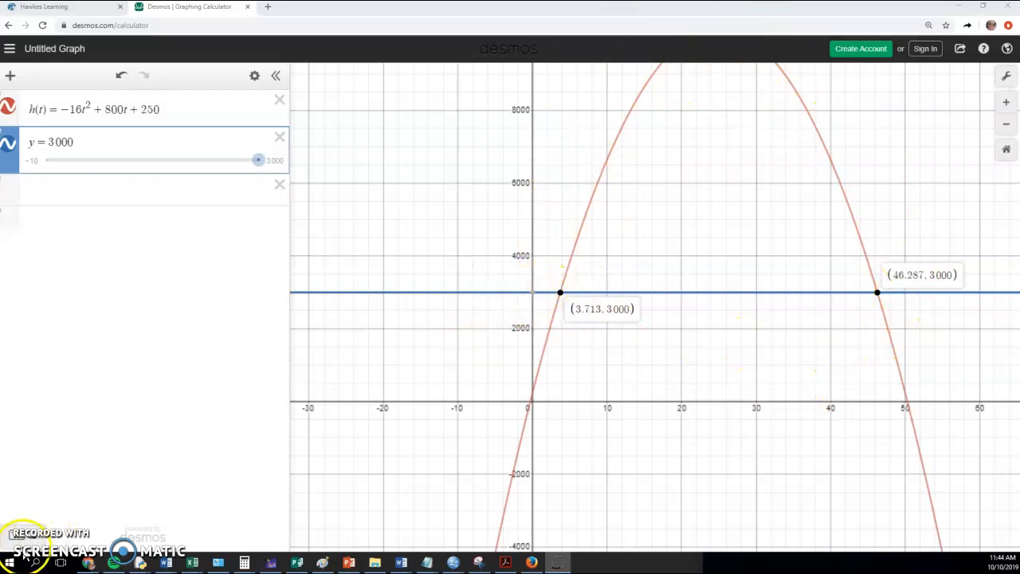
- Return to the practice and skip the wet-road stopping distance question W(x)=0.02x²+0.5x
click(63, 7)
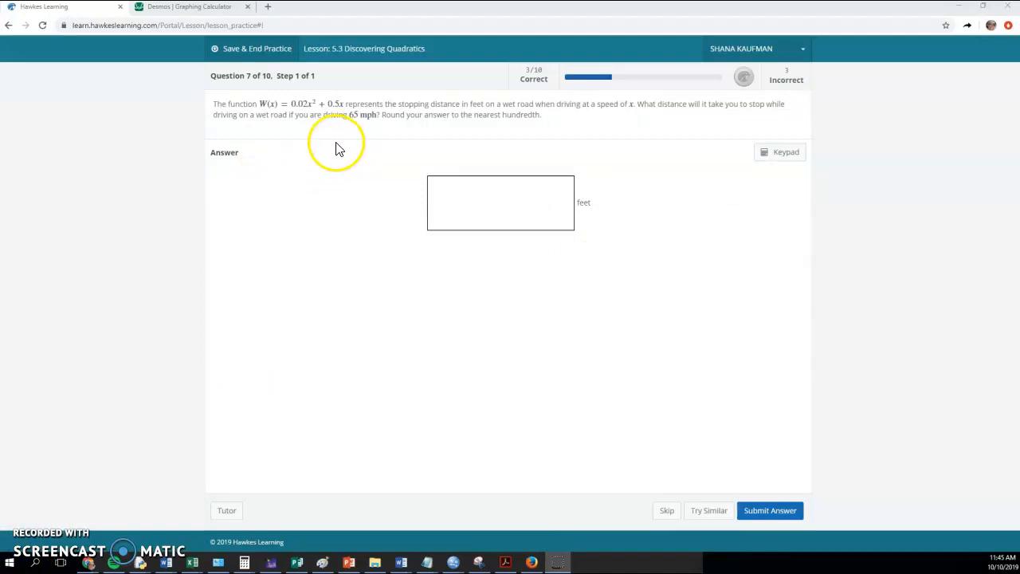
mouse_move(311, 126)
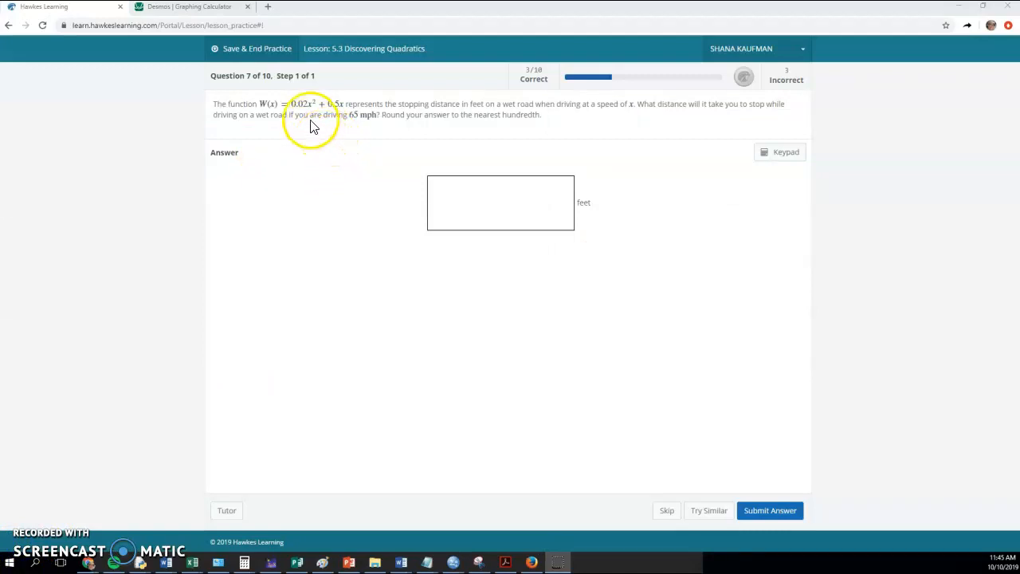
mouse_move(446, 103)
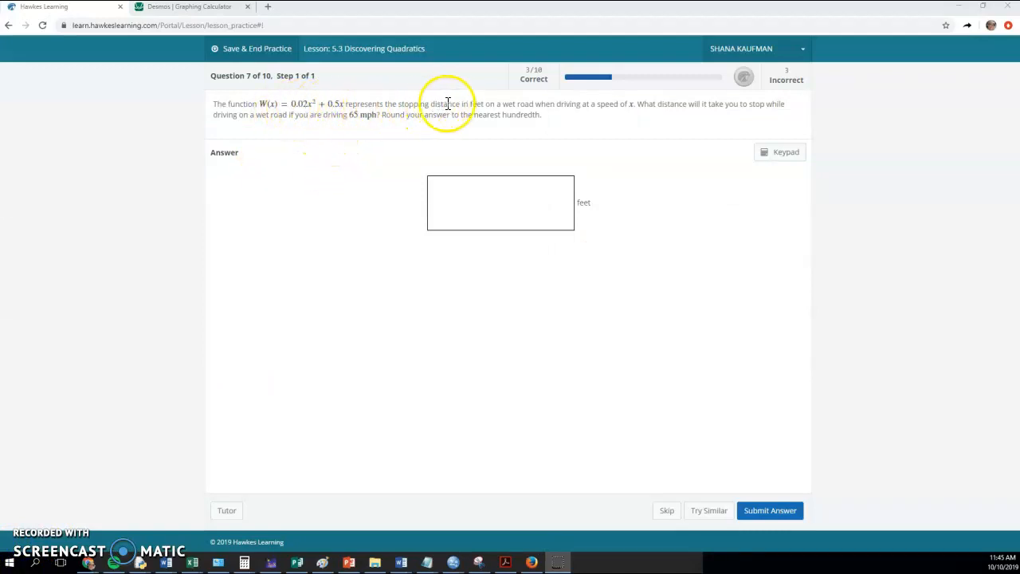
mouse_move(267, 107)
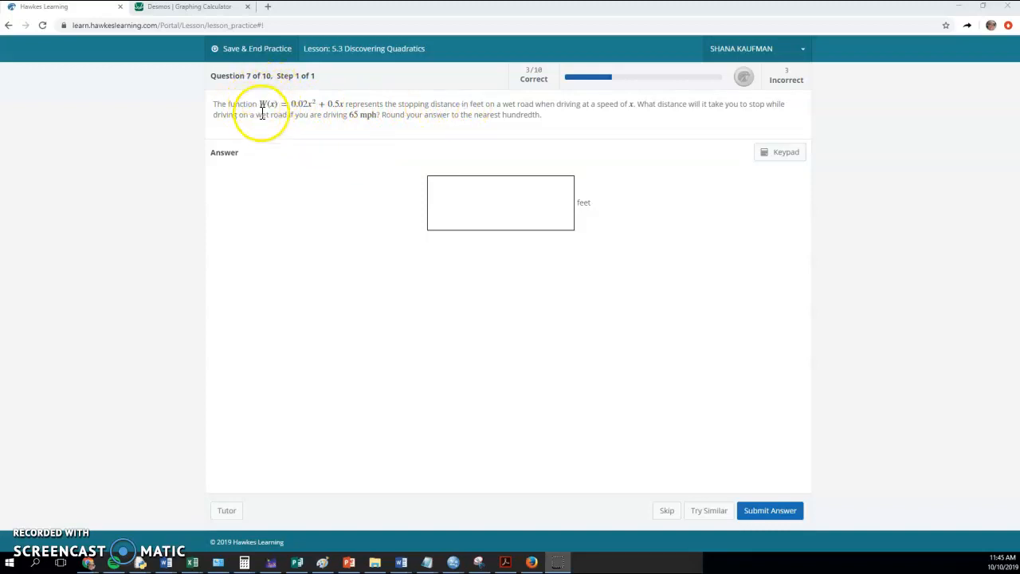
mouse_move(566, 111)
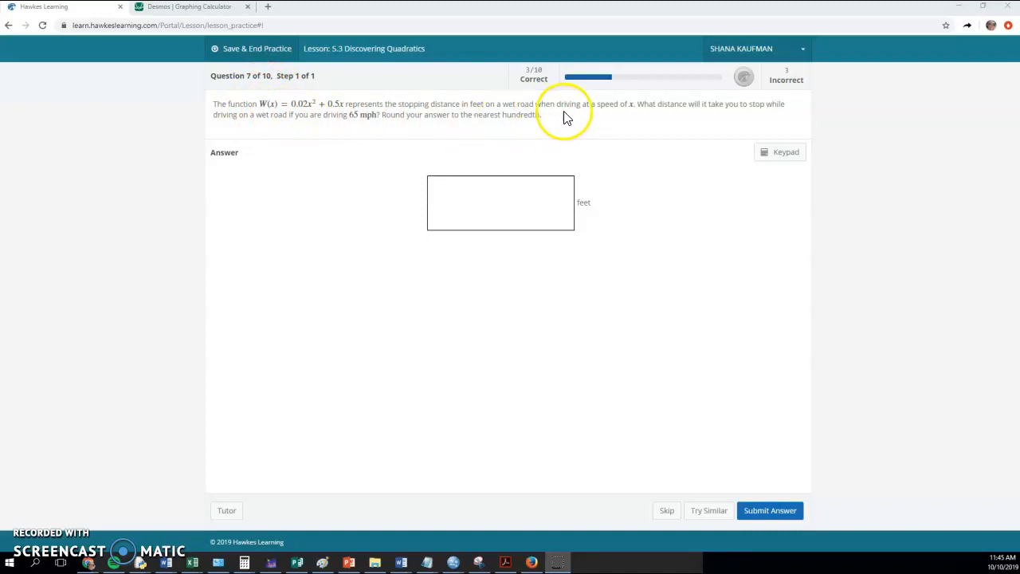
mouse_move(362, 112)
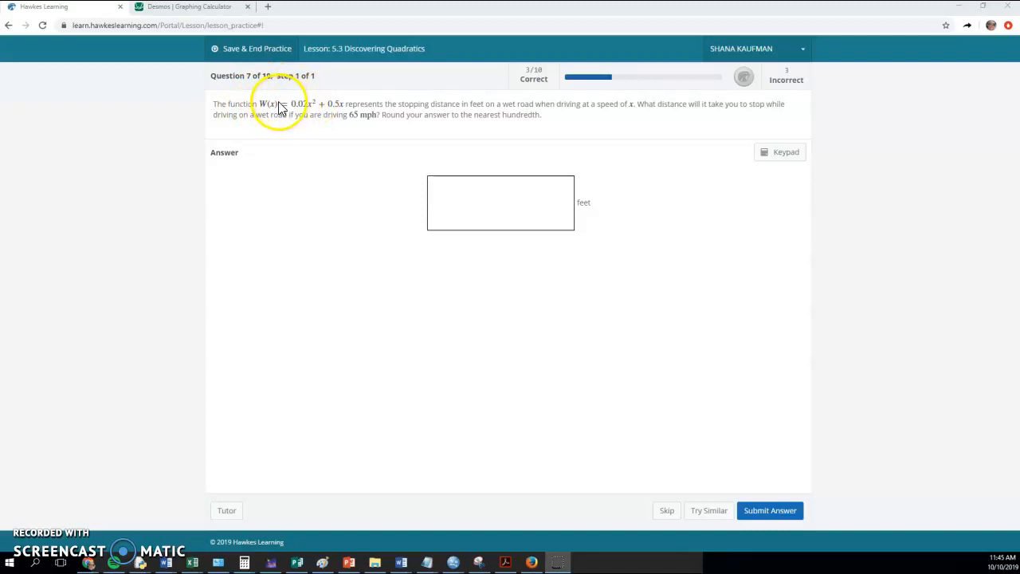
mouse_move(275, 99)
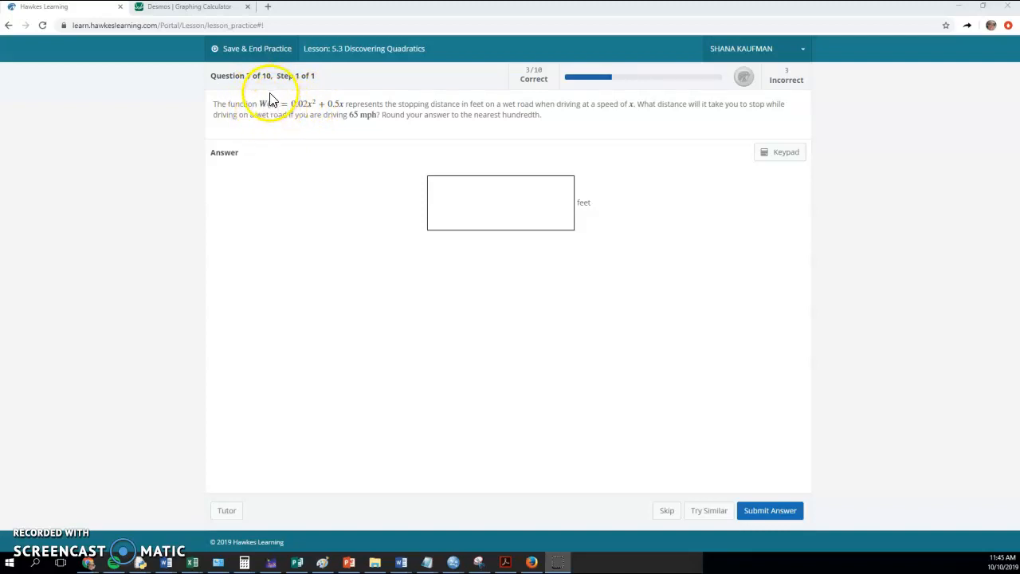
mouse_move(732, 107)
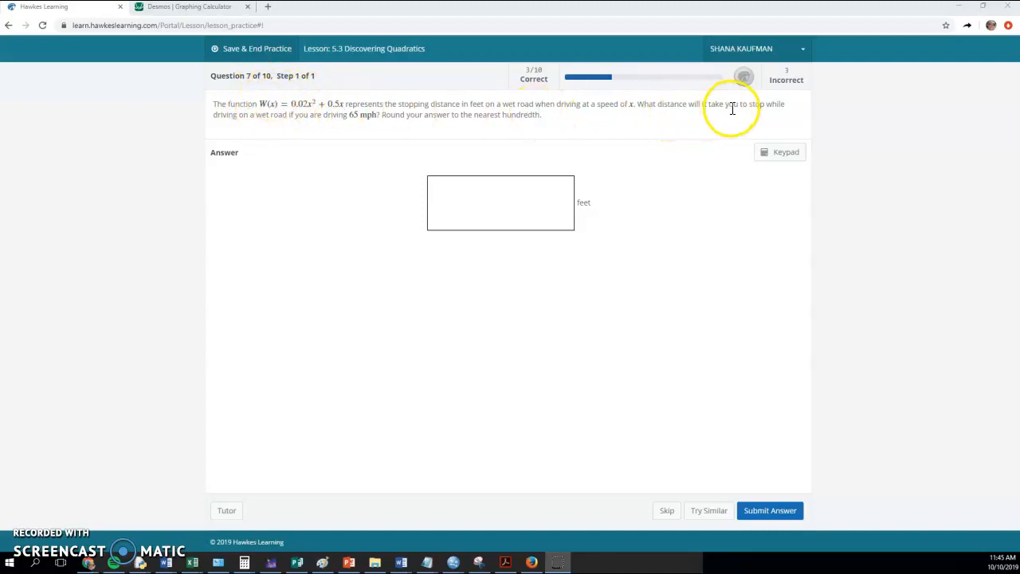
mouse_move(279, 129)
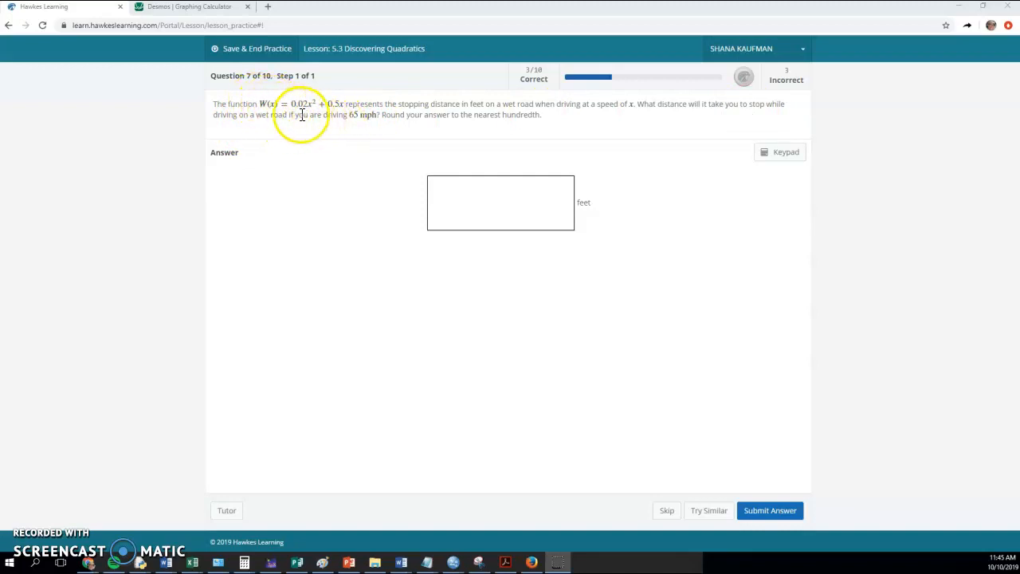
mouse_move(345, 103)
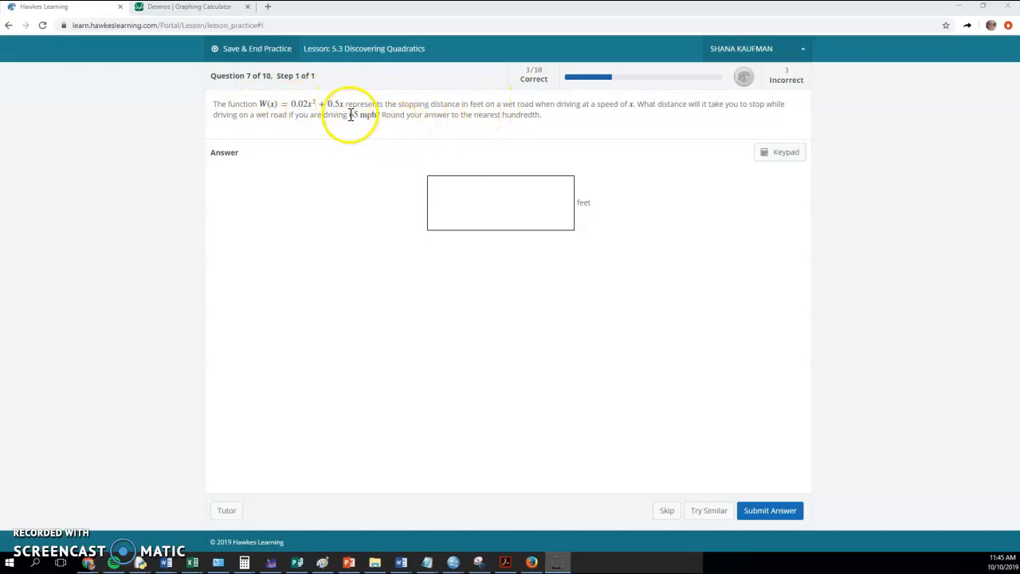
mouse_move(604, 110)
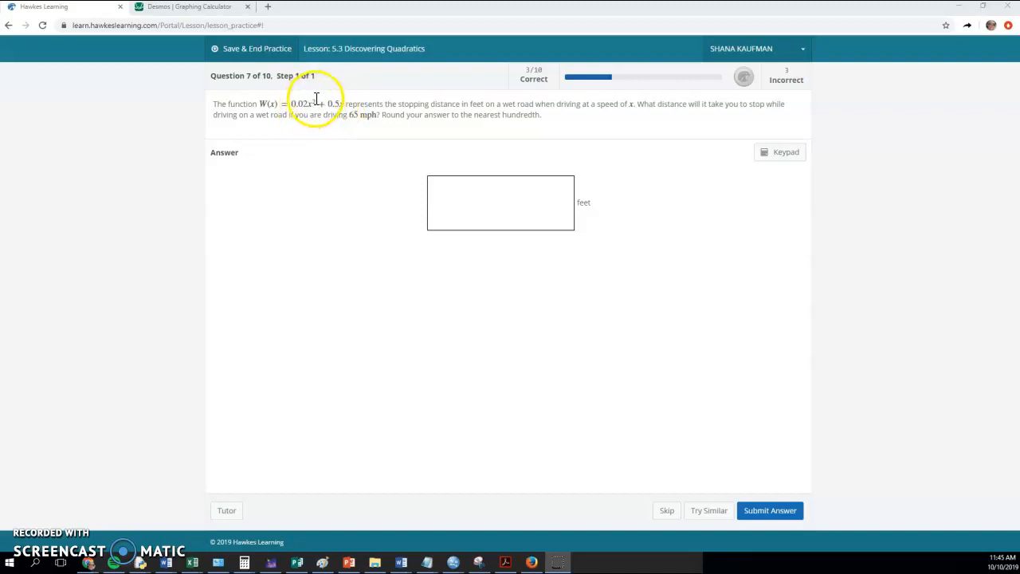
mouse_move(342, 130)
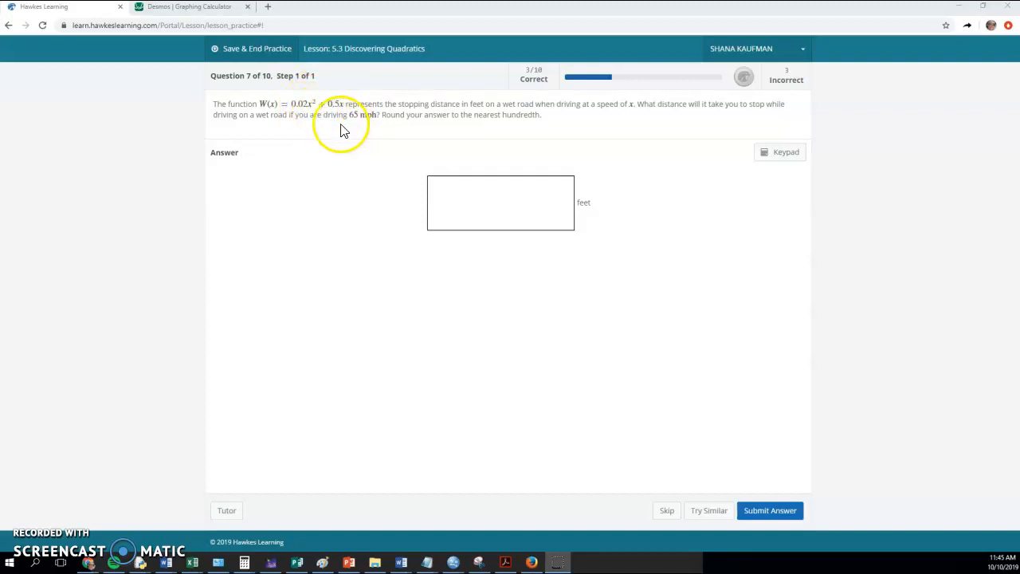
mouse_move(375, 128)
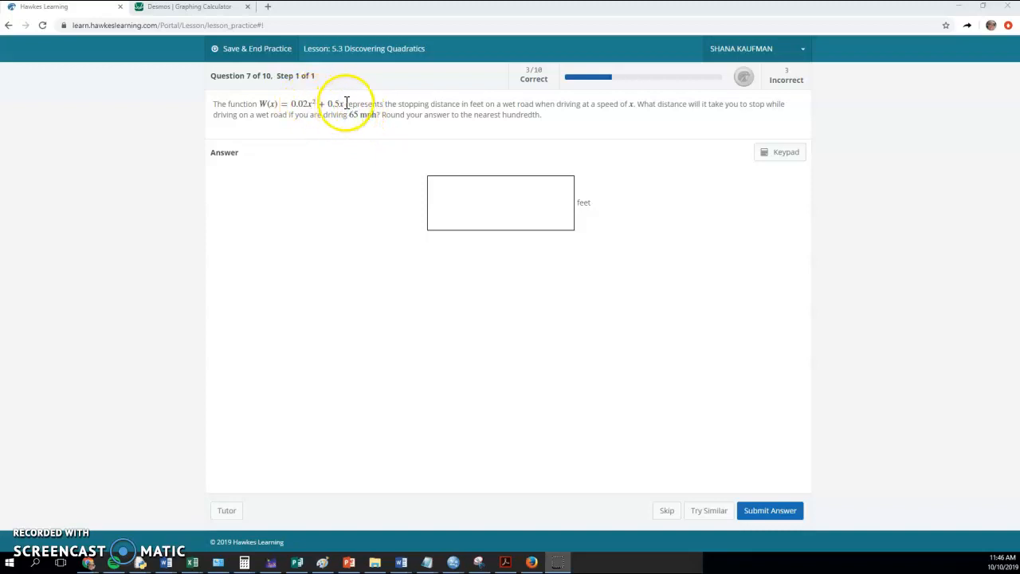
mouse_move(347, 253)
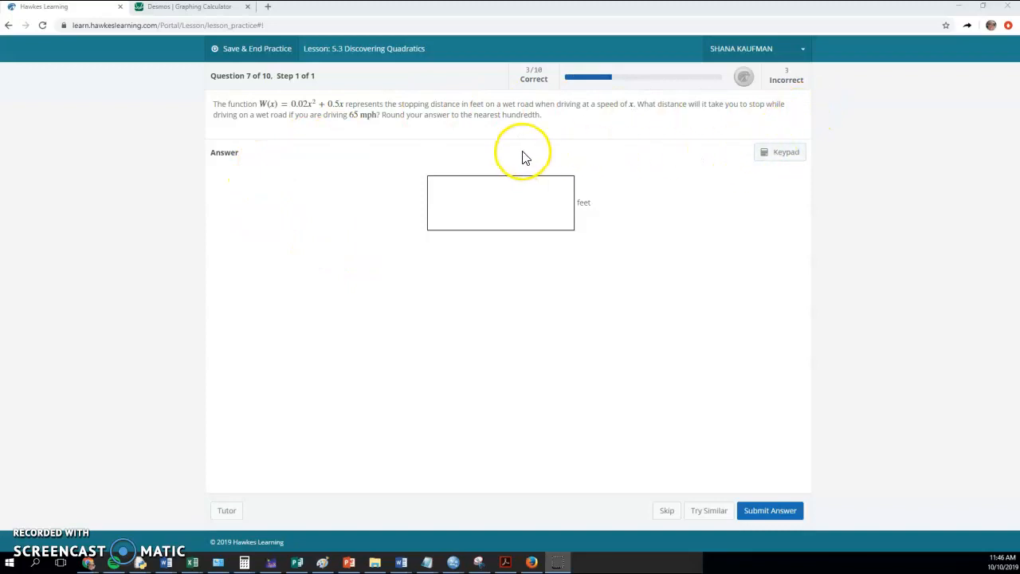
click(667, 510)
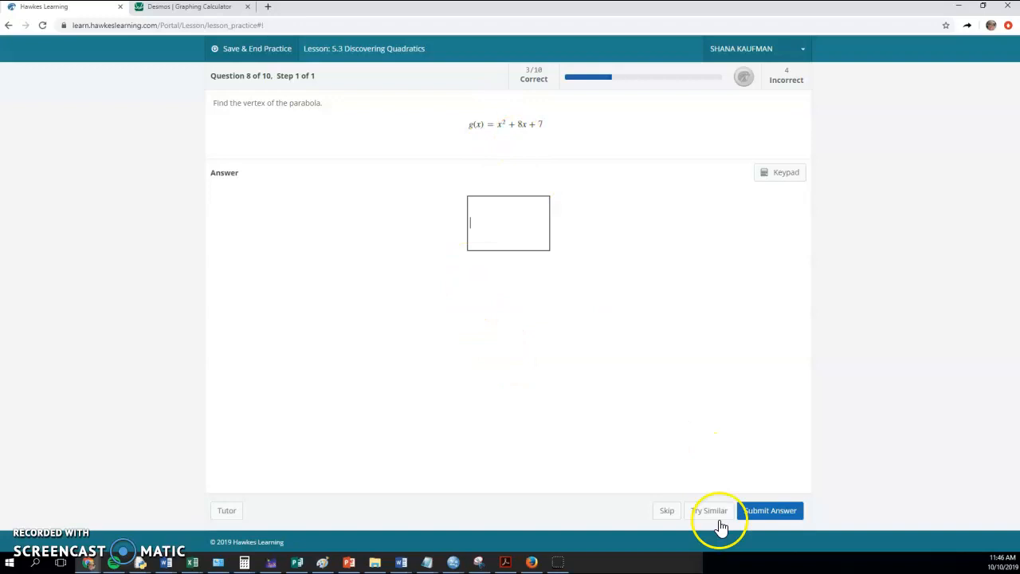
- Skip the vertex question and the cell-phone stopping distance question to reach question 10
click(708, 510)
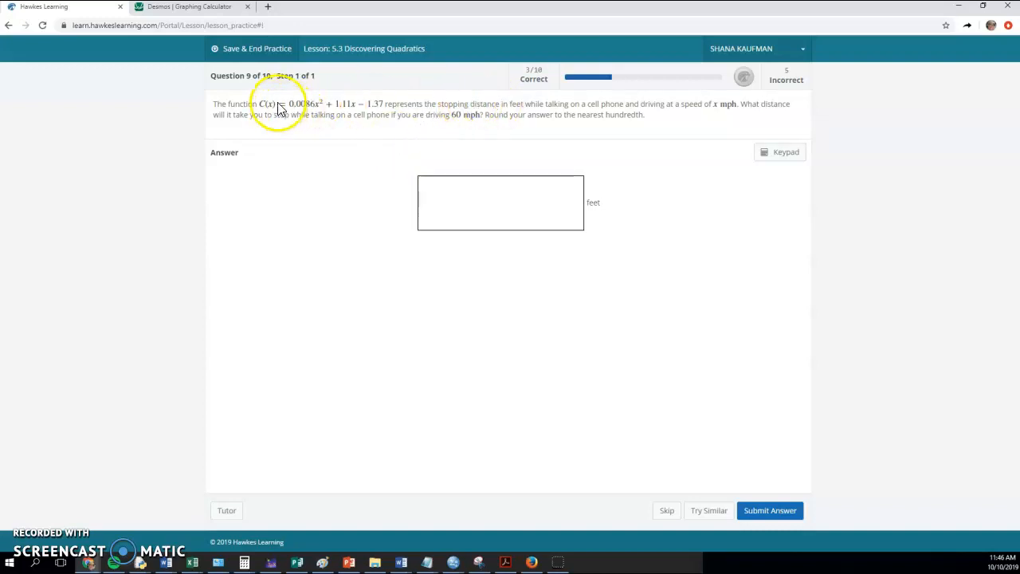
click(500, 202)
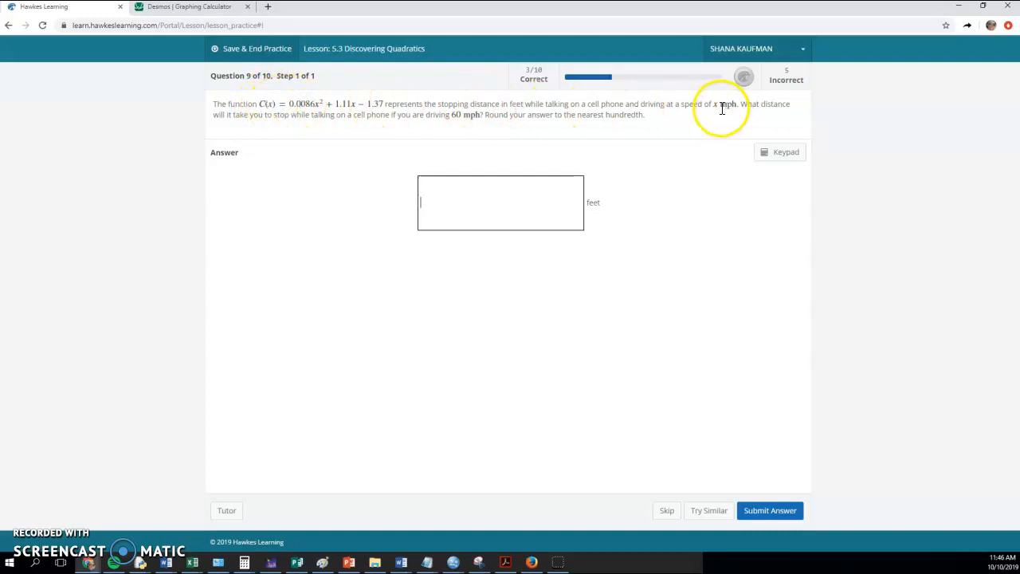
mouse_move(353, 108)
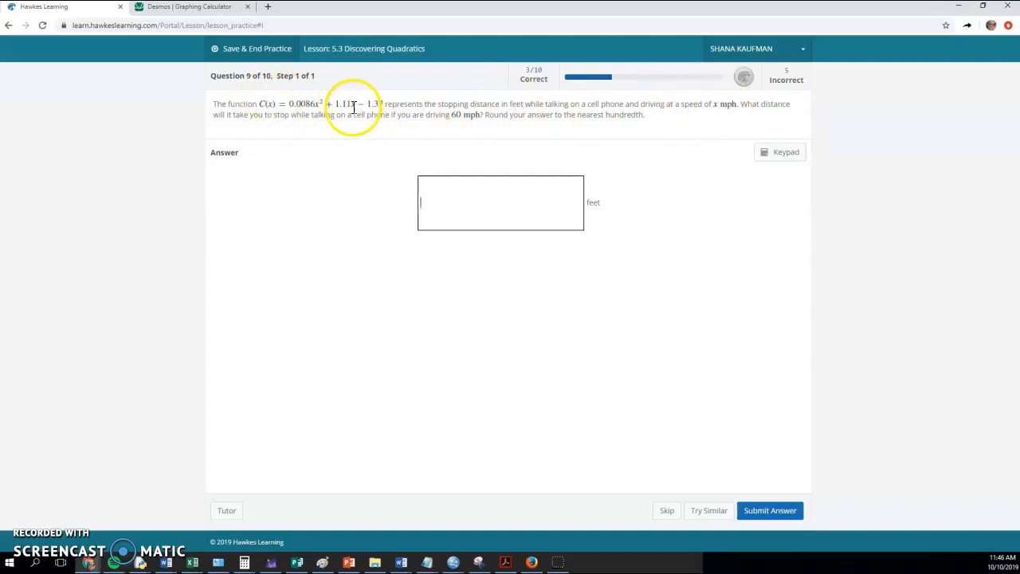
mouse_move(475, 114)
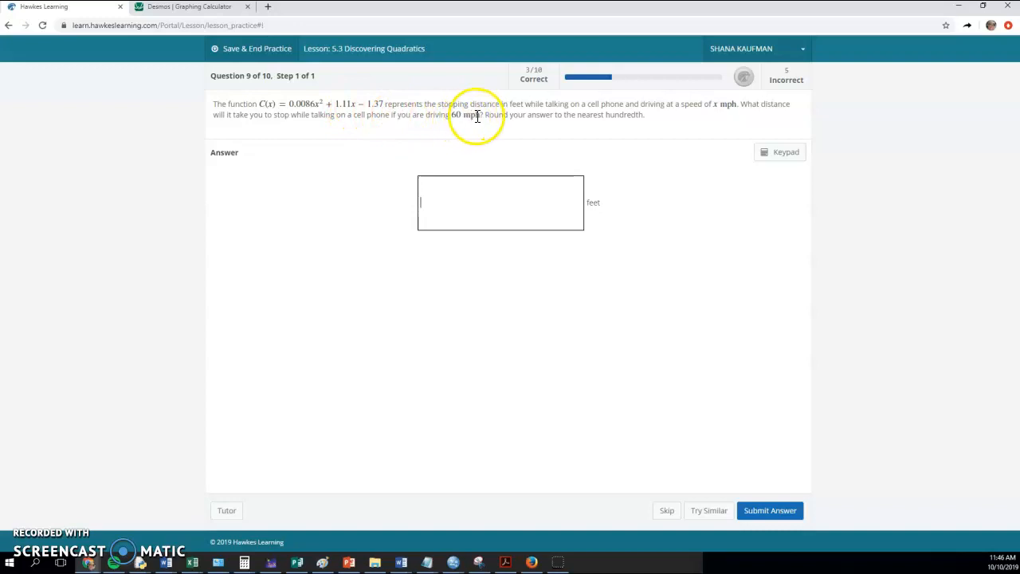
mouse_move(363, 129)
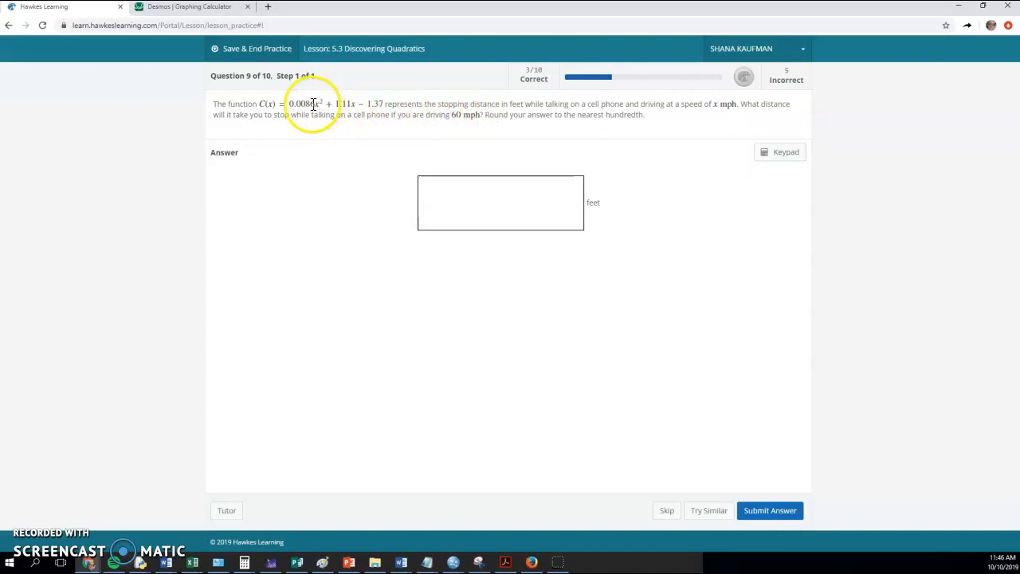
mouse_move(632, 150)
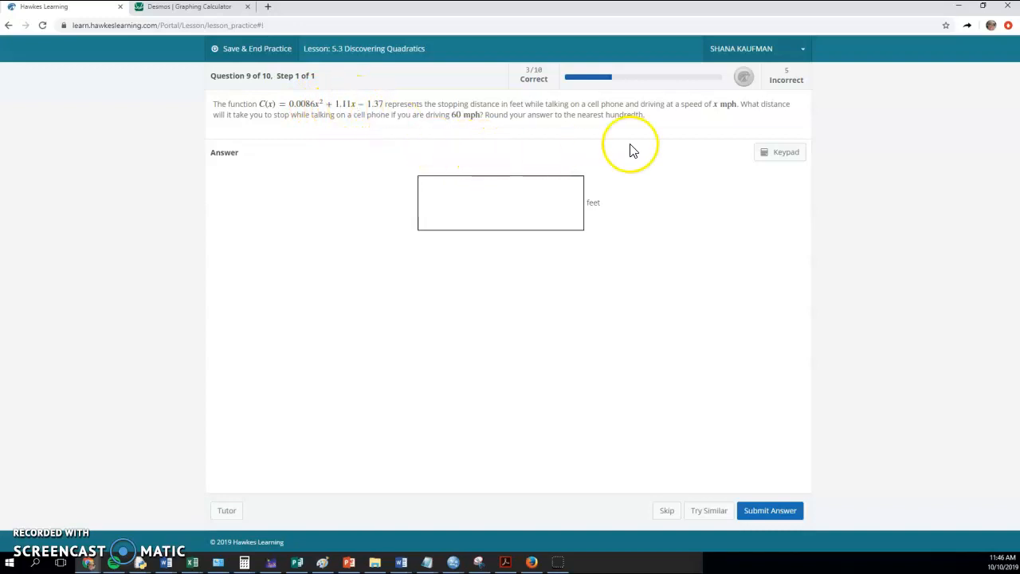
mouse_move(758, 174)
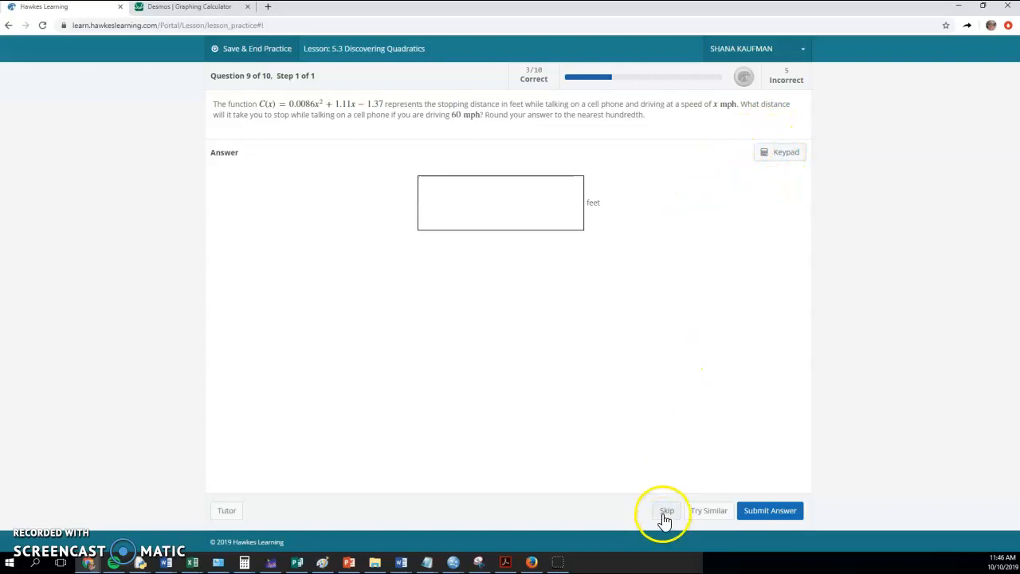
click(666, 510)
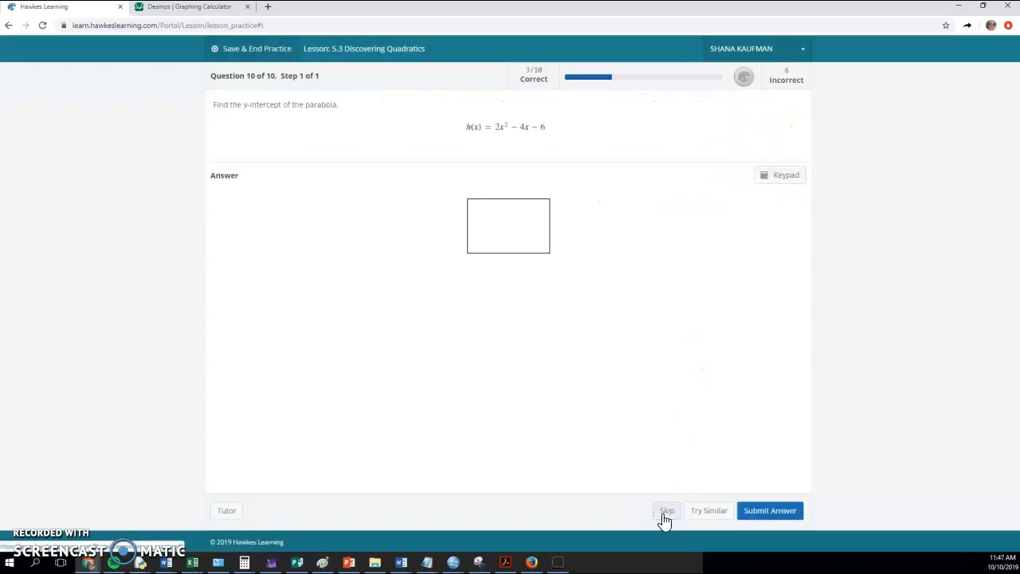
- Skip the y-intercept question to finish at 3 of 10 correct, then leave the results summary
click(667, 510)
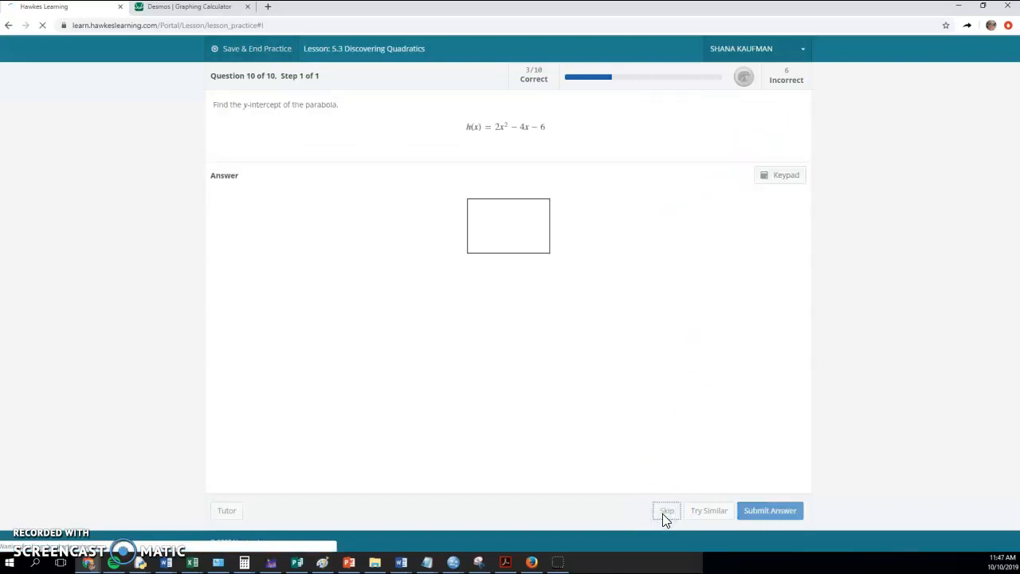
click(666, 510)
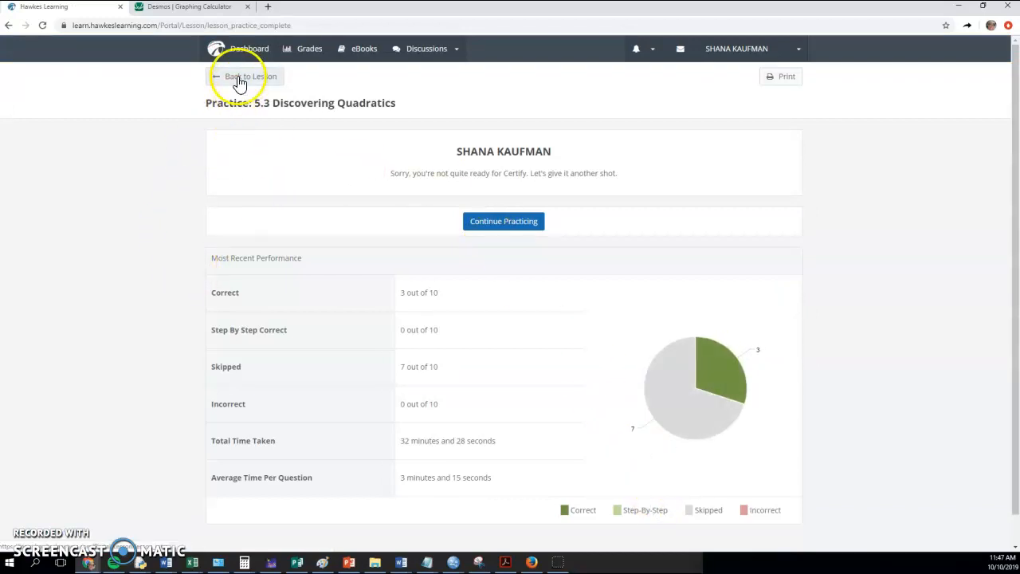
click(503, 221)
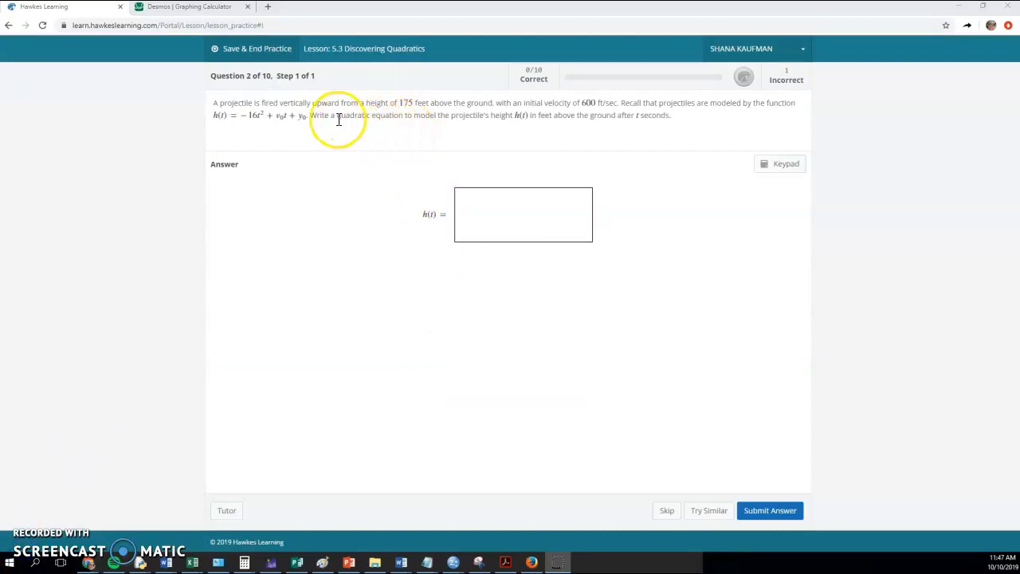
mouse_move(353, 138)
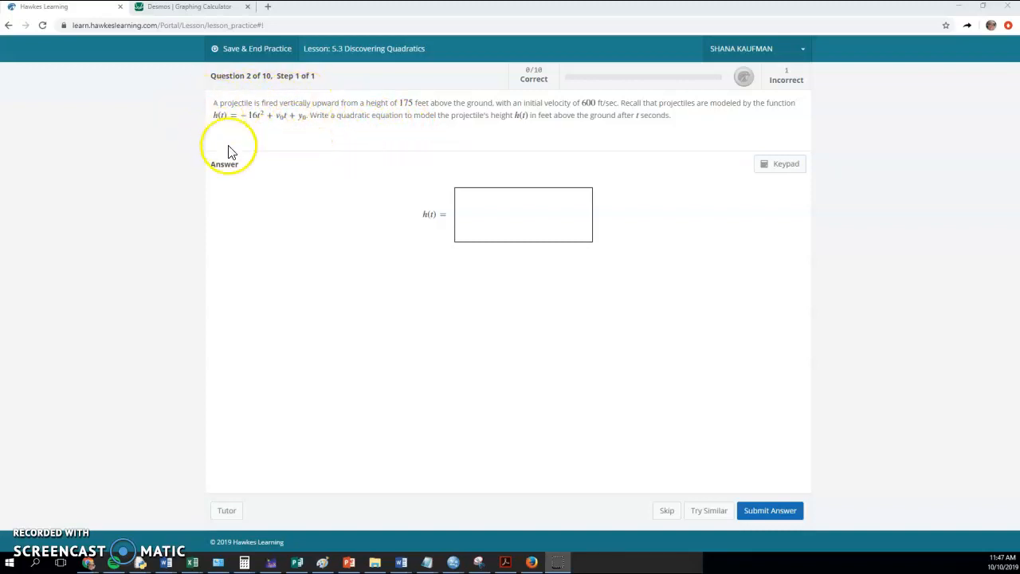
mouse_move(279, 115)
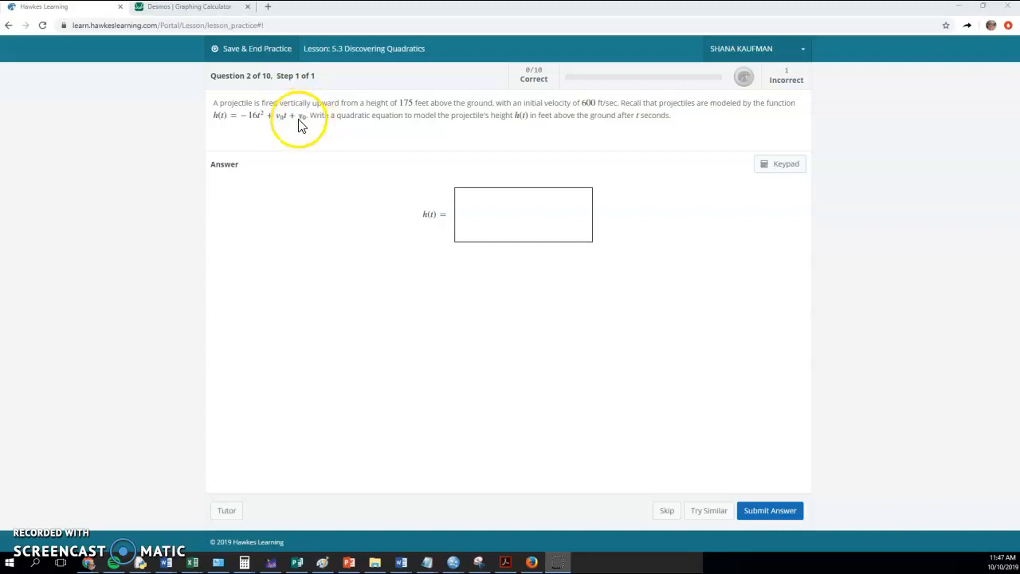
mouse_move(414, 106)
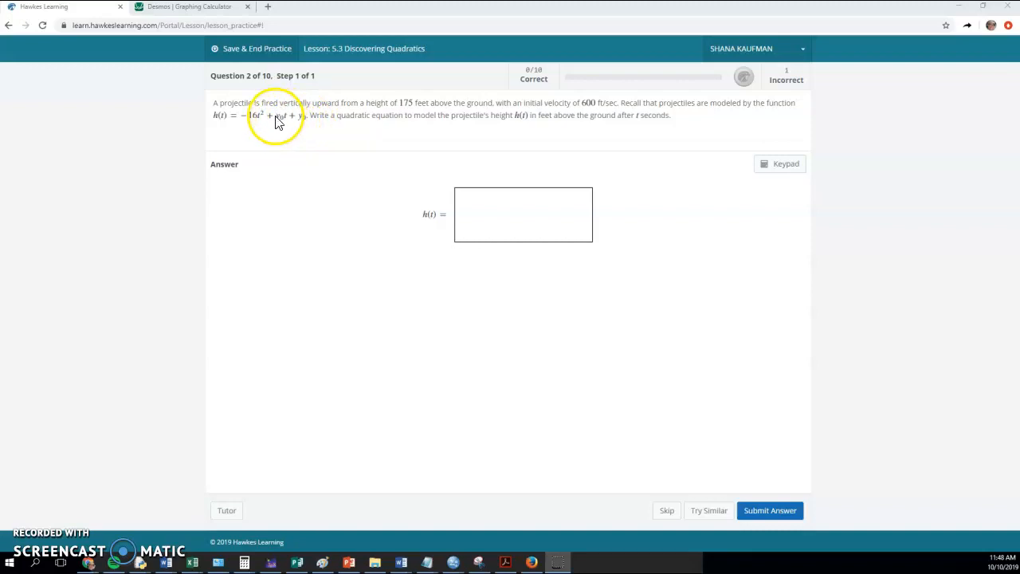
mouse_move(280, 125)
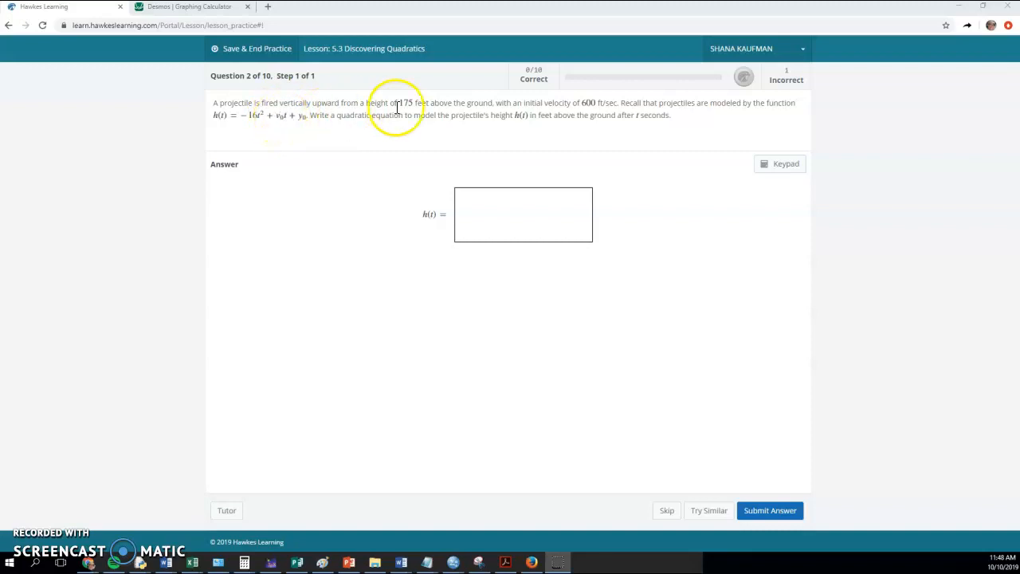
mouse_move(582, 103)
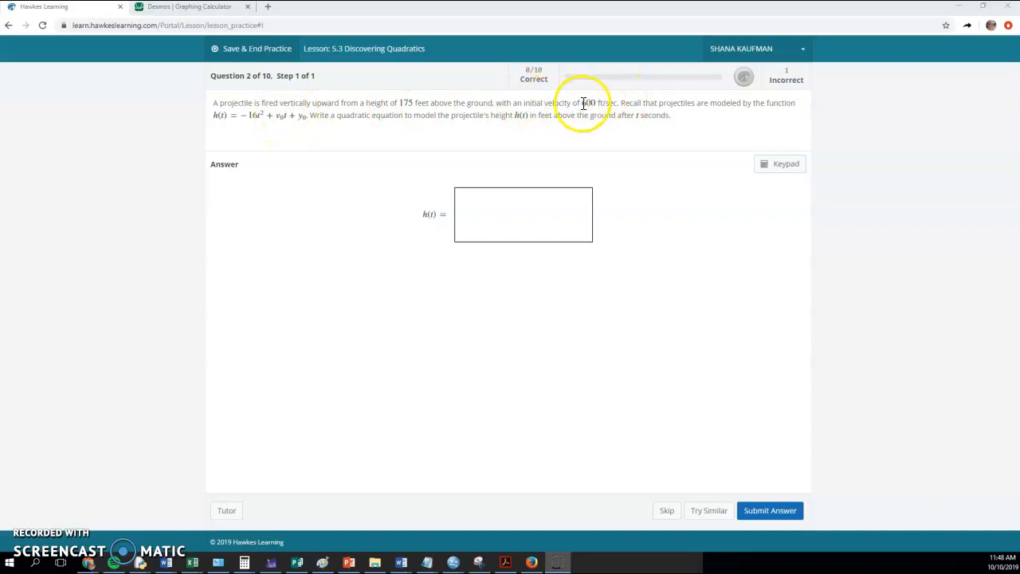
mouse_move(301, 116)
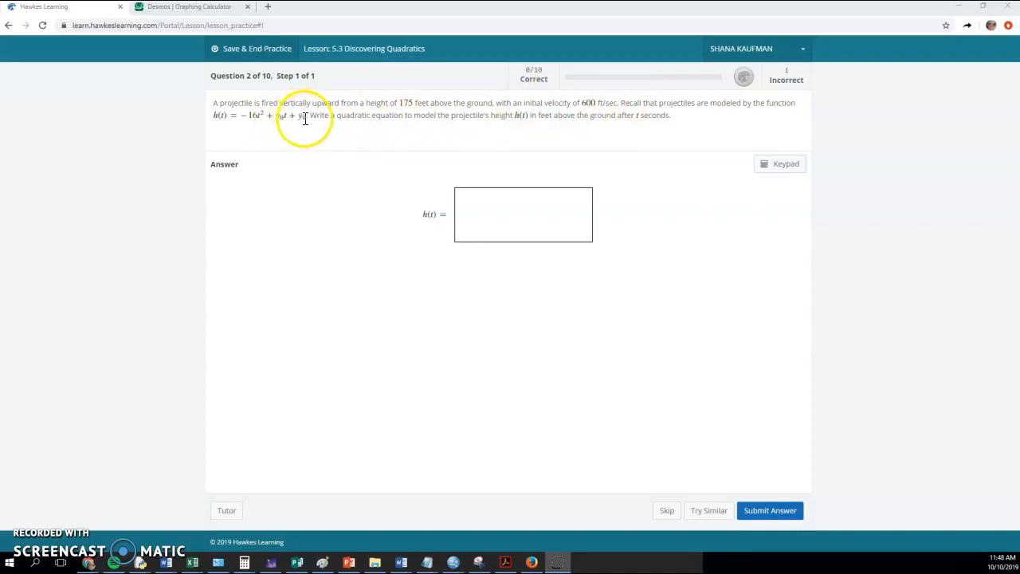
mouse_move(411, 104)
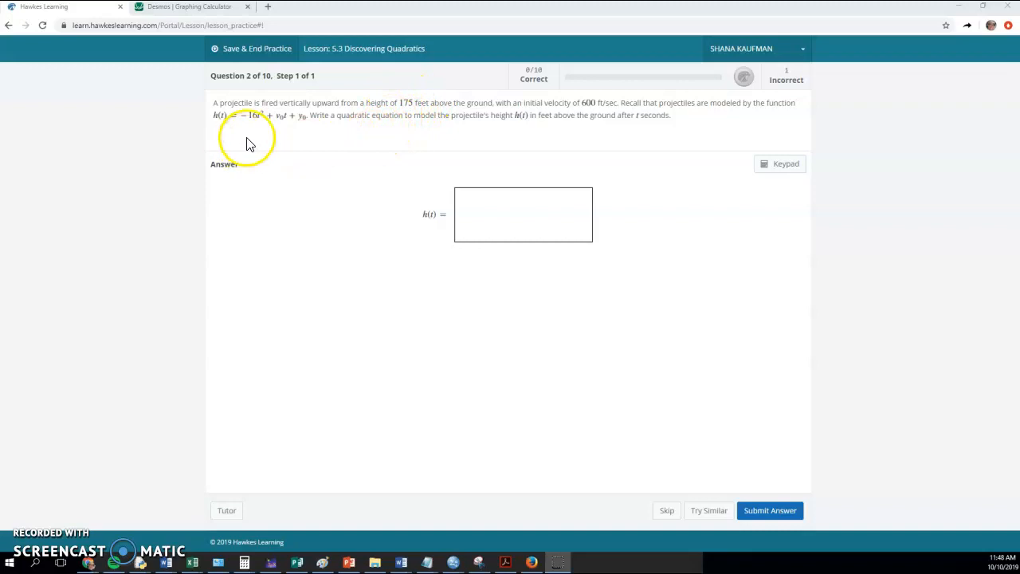
click(667, 510)
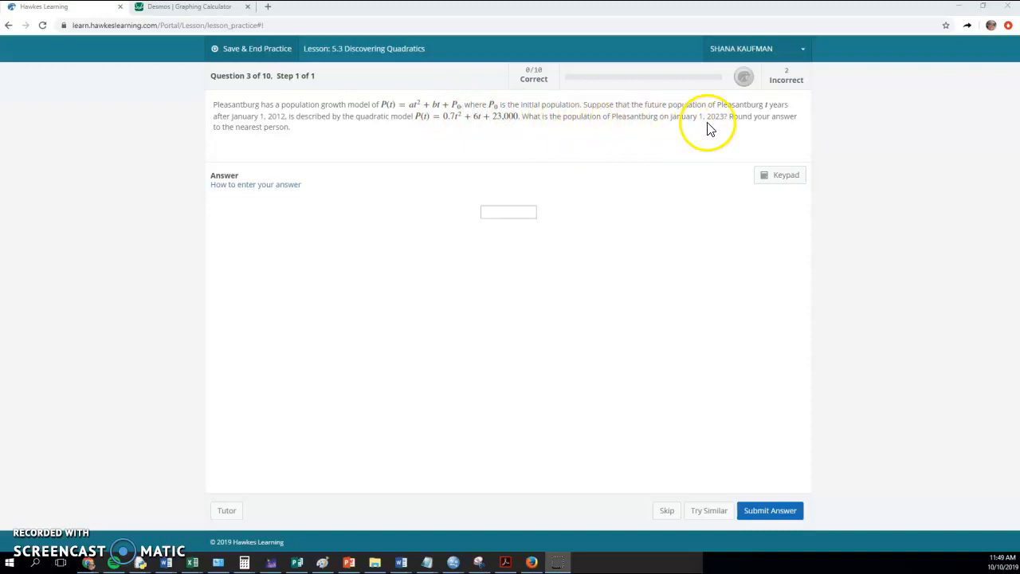
mouse_move(727, 119)
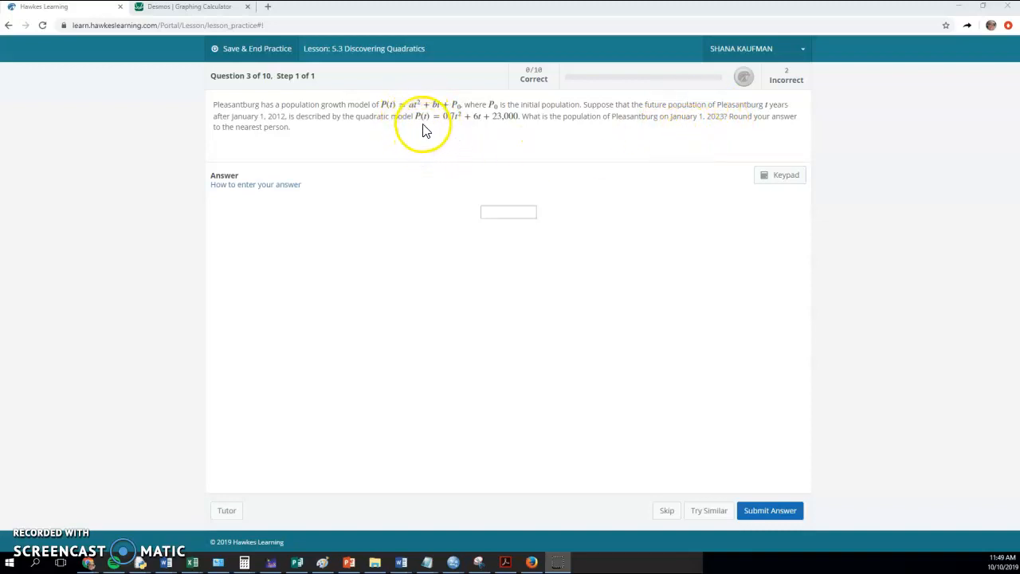
mouse_move(478, 115)
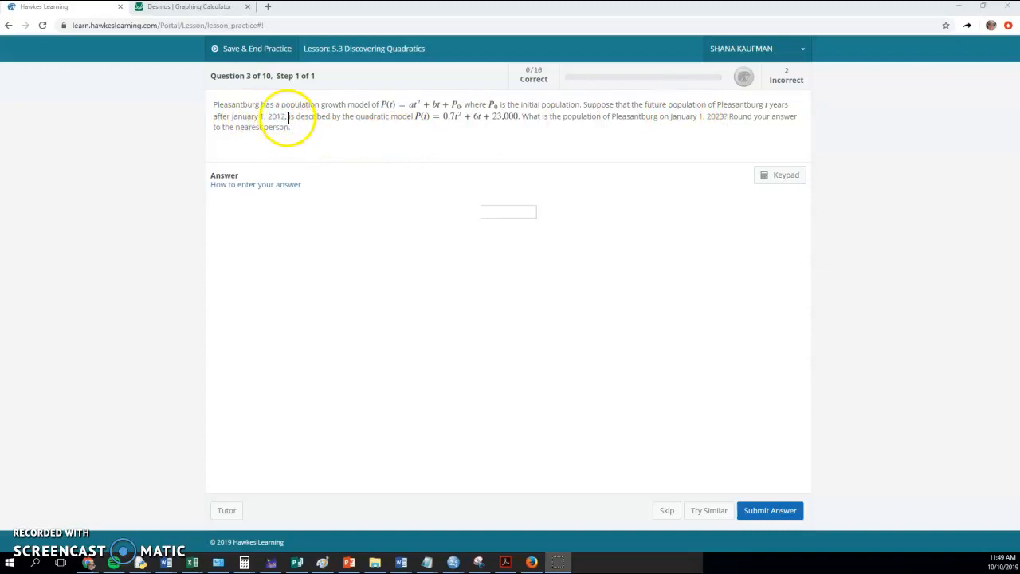
mouse_move(730, 122)
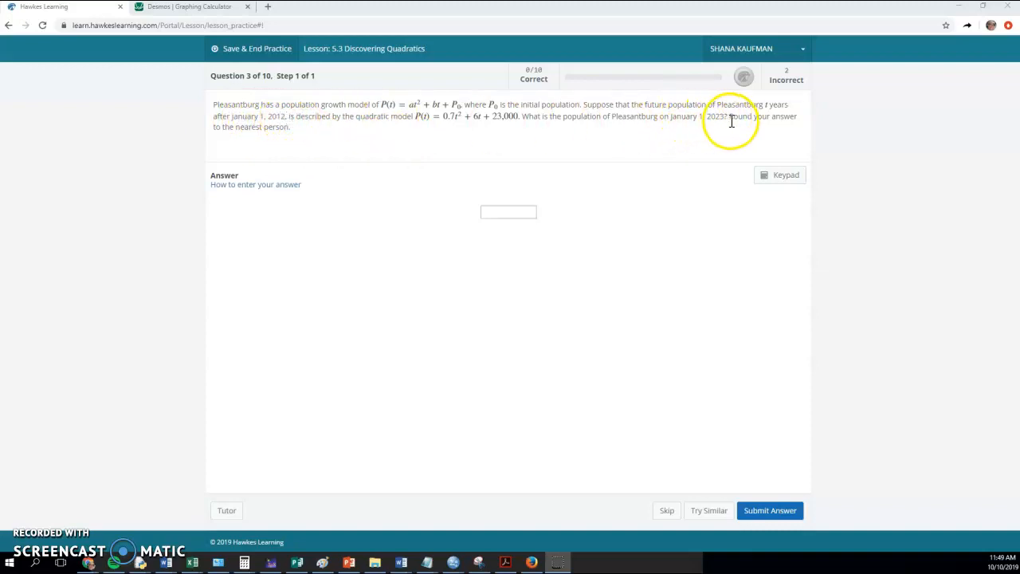
mouse_move(714, 116)
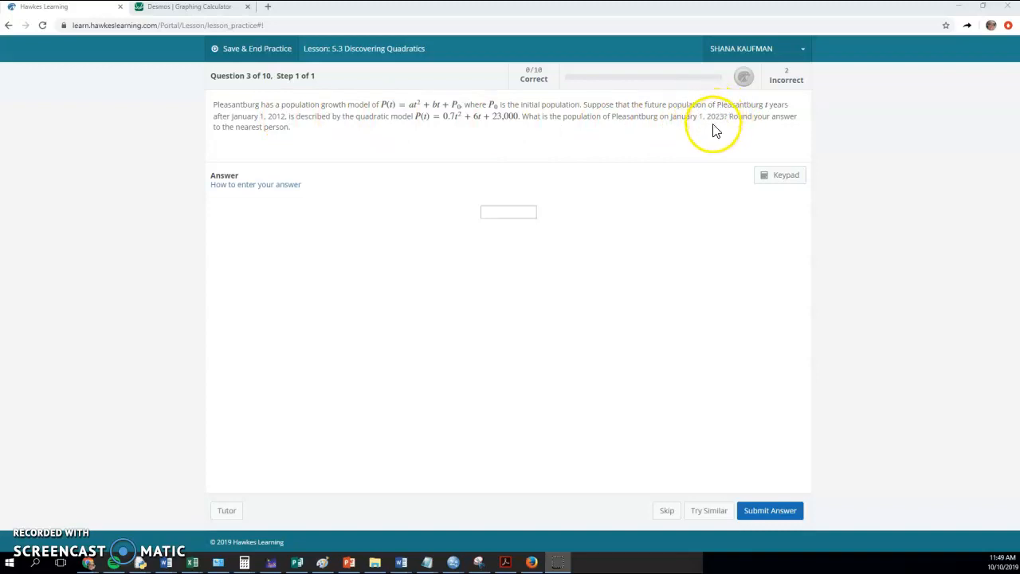
mouse_move(721, 116)
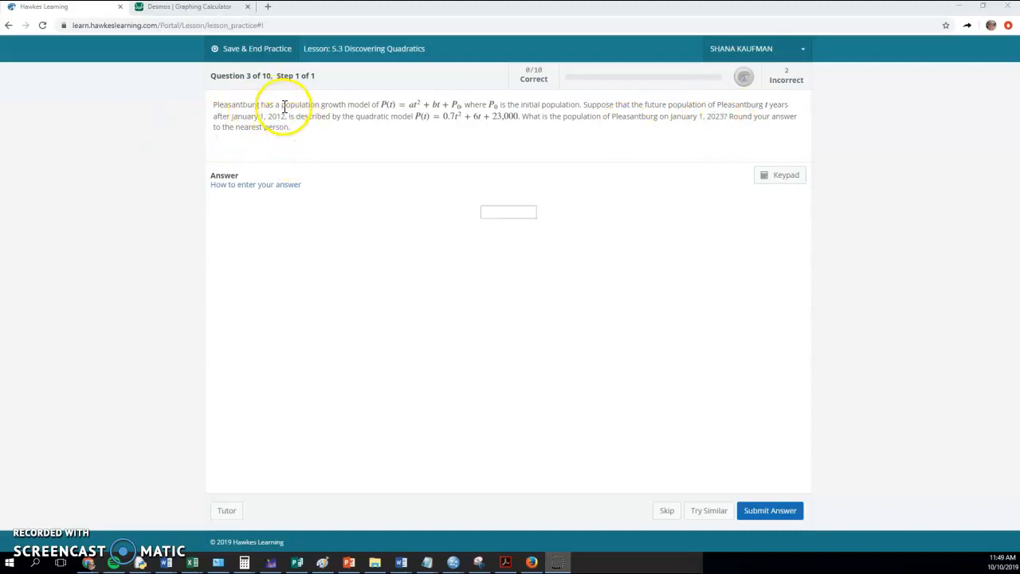
mouse_move(406, 131)
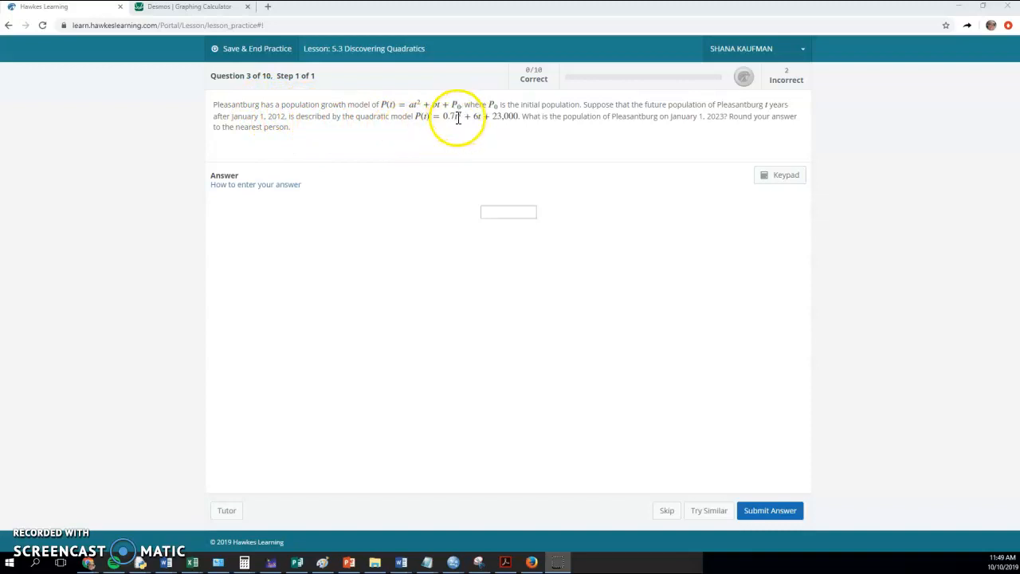
mouse_move(242, 487)
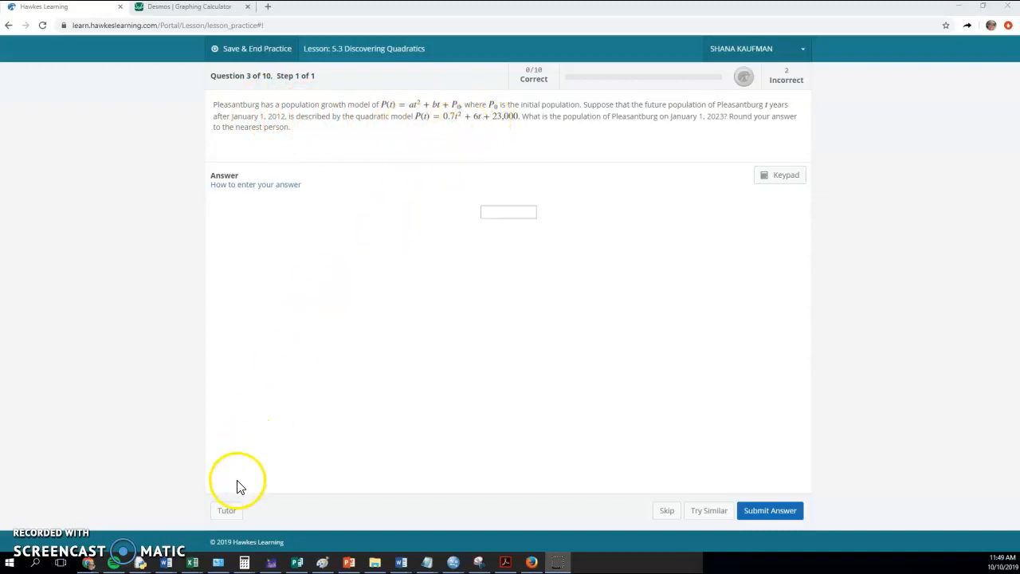
- Skip to question 4 on the projectile above 5000 feet and compare it with the Desmos graph
click(667, 510)
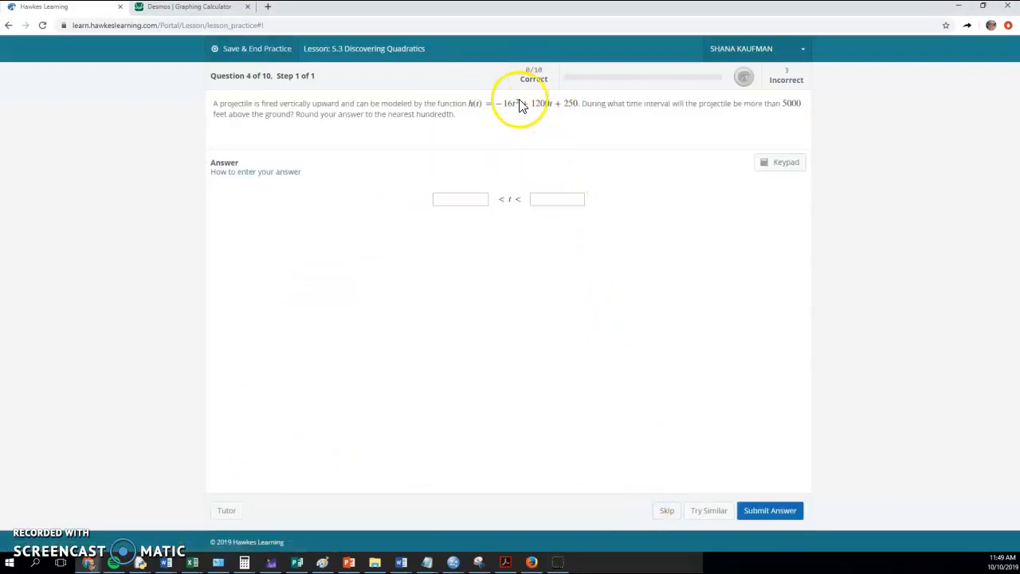
mouse_move(715, 387)
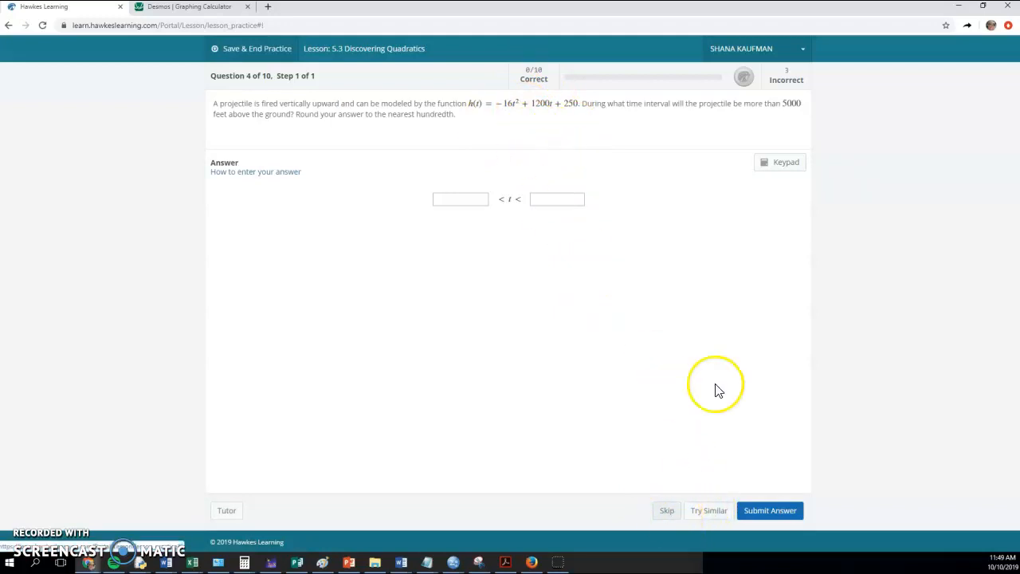
mouse_move(800, 96)
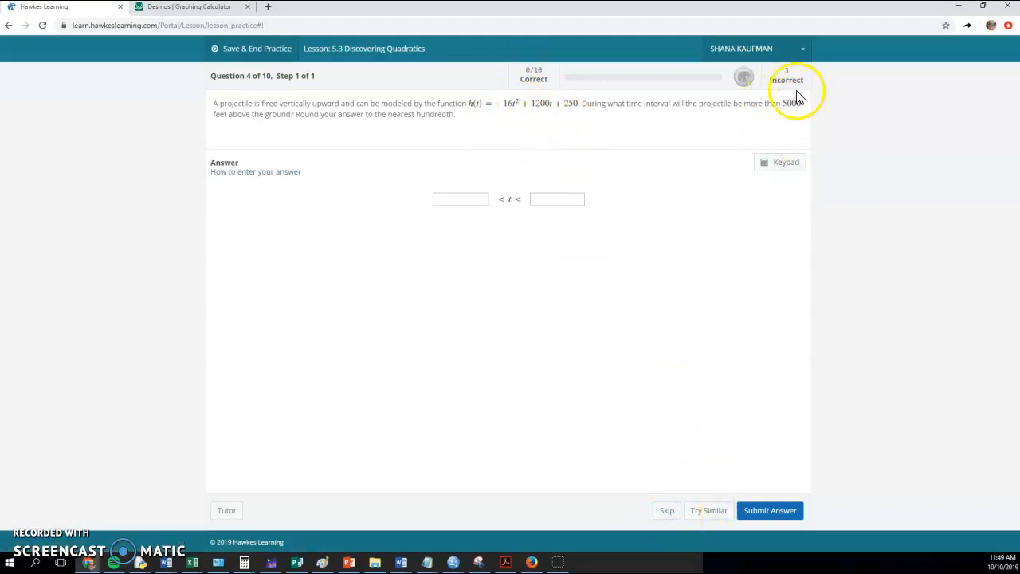
click(189, 6)
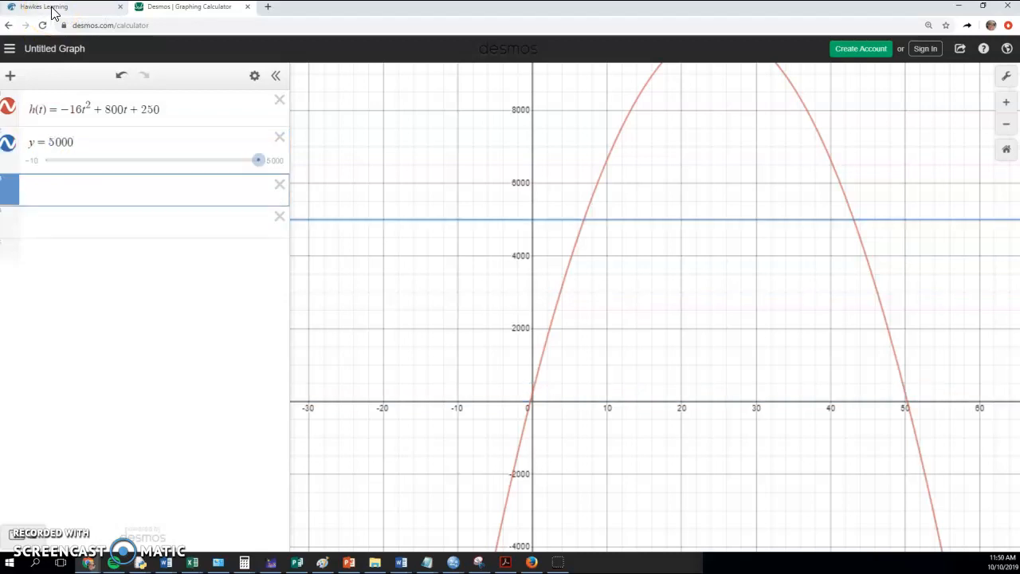
click(44, 7)
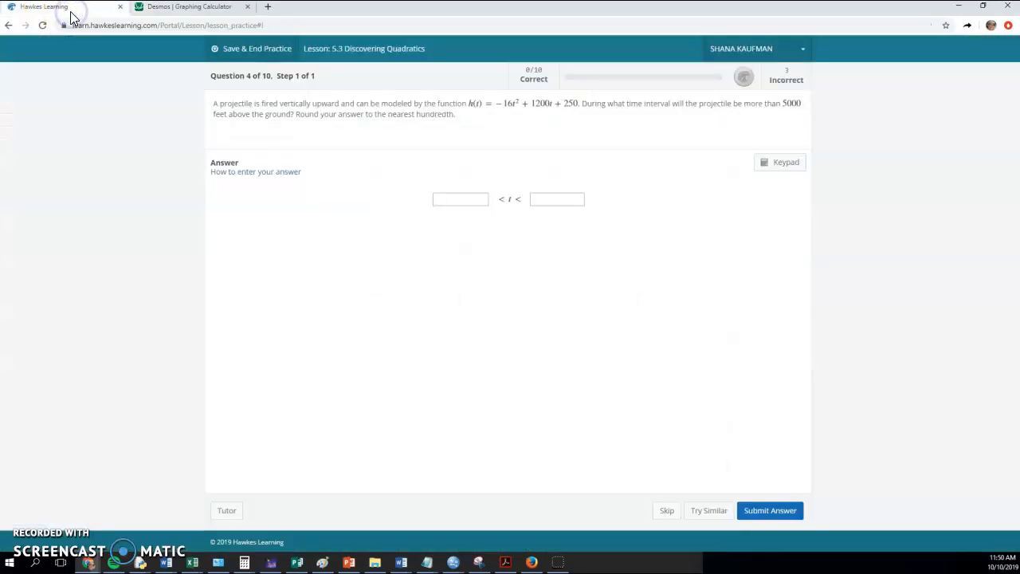
click(189, 7)
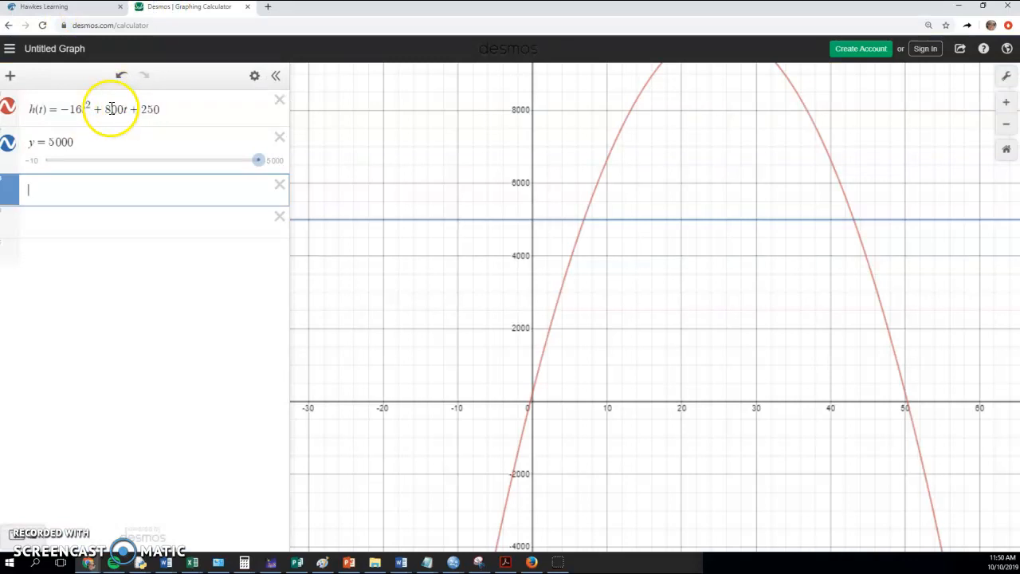
click(60, 6)
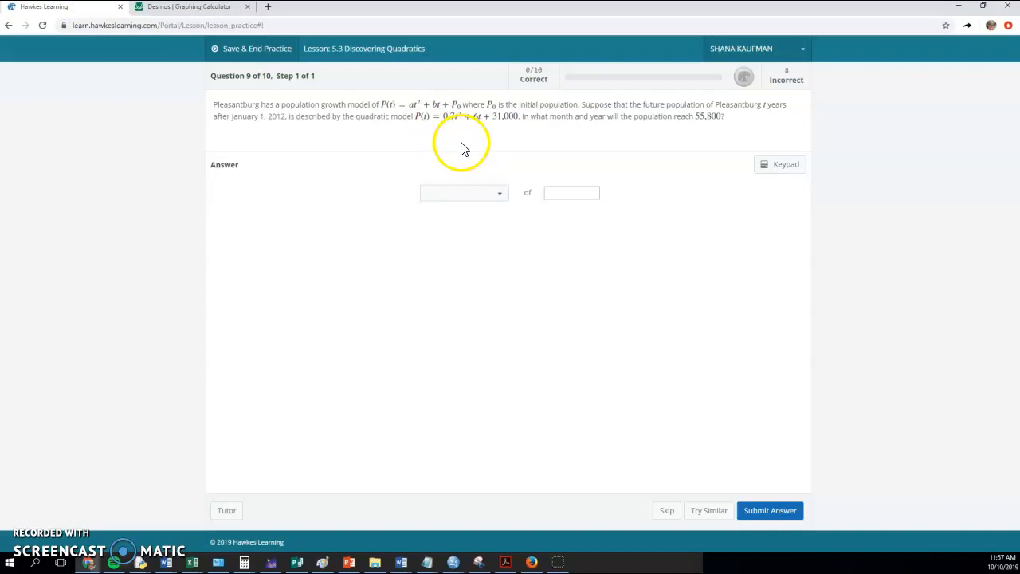
mouse_move(439, 142)
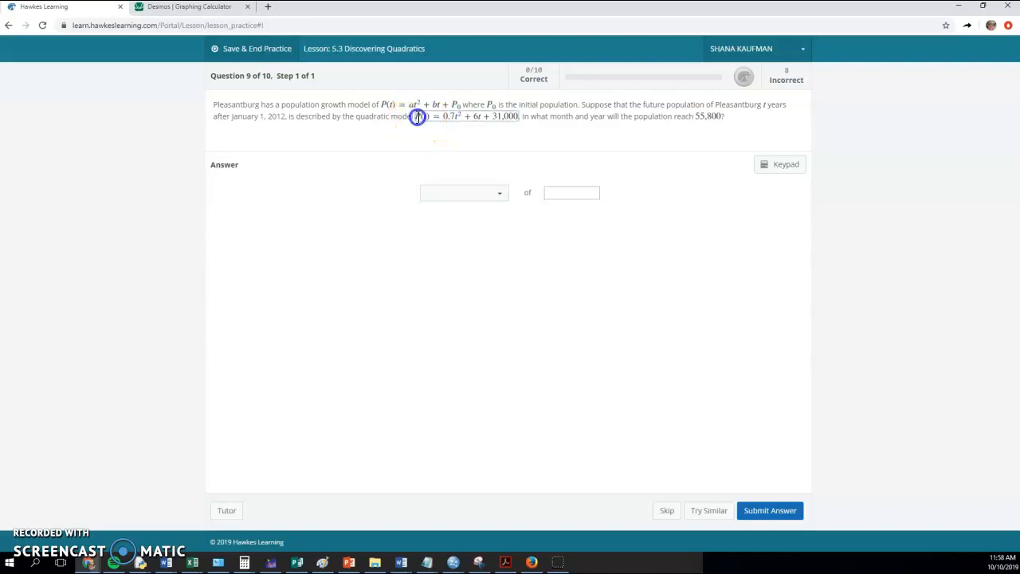
- Highlight the population model P(t) = 0.7t² + 6t + 31,000 in question 9
drag(416, 115, 516, 115)
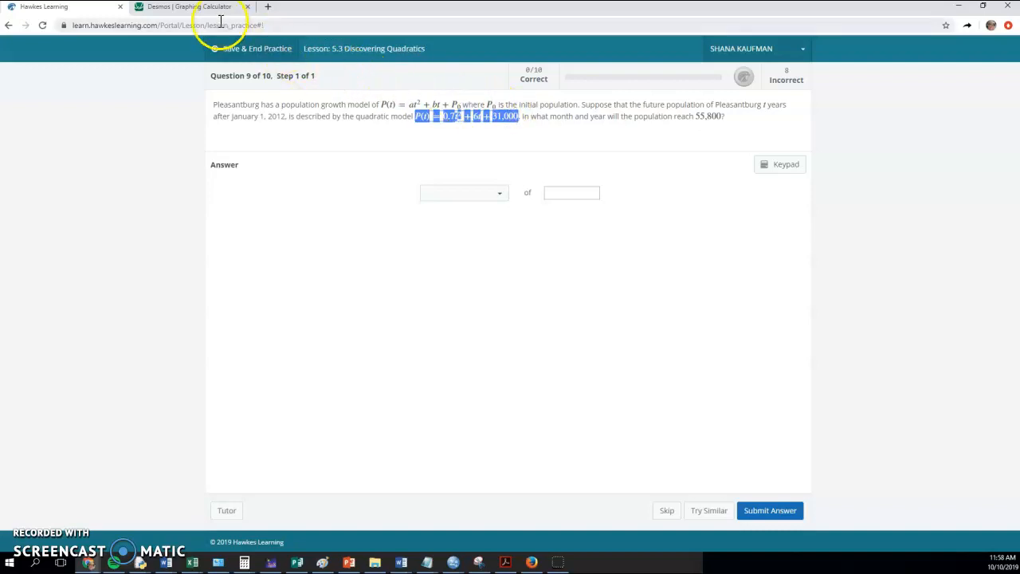
- Enter P(t) = 0.7t² + 6t + 31,000 in Desmos and correct the squared term
click(192, 6)
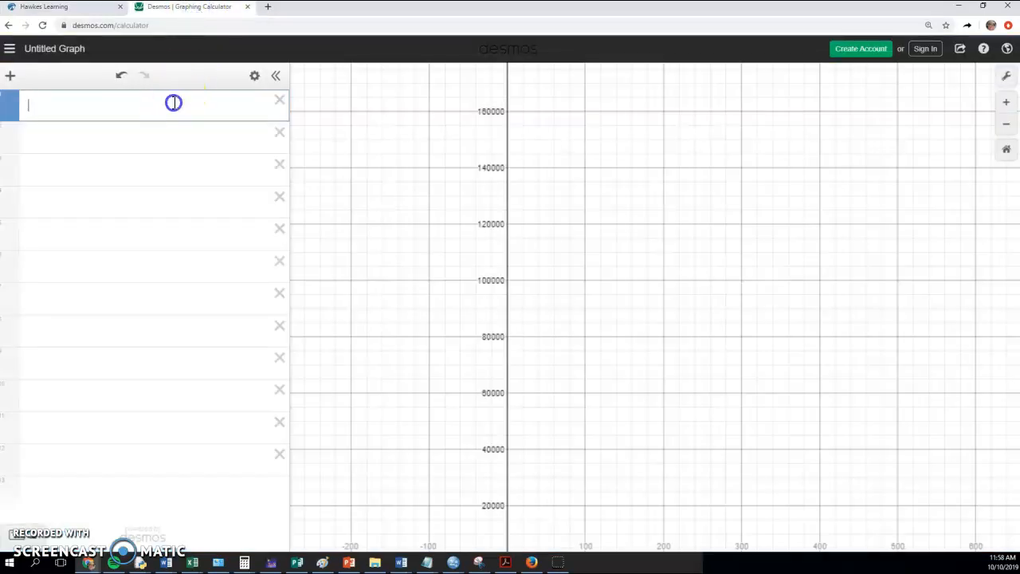
text(P(t)=0.7t2+6t+31.000)
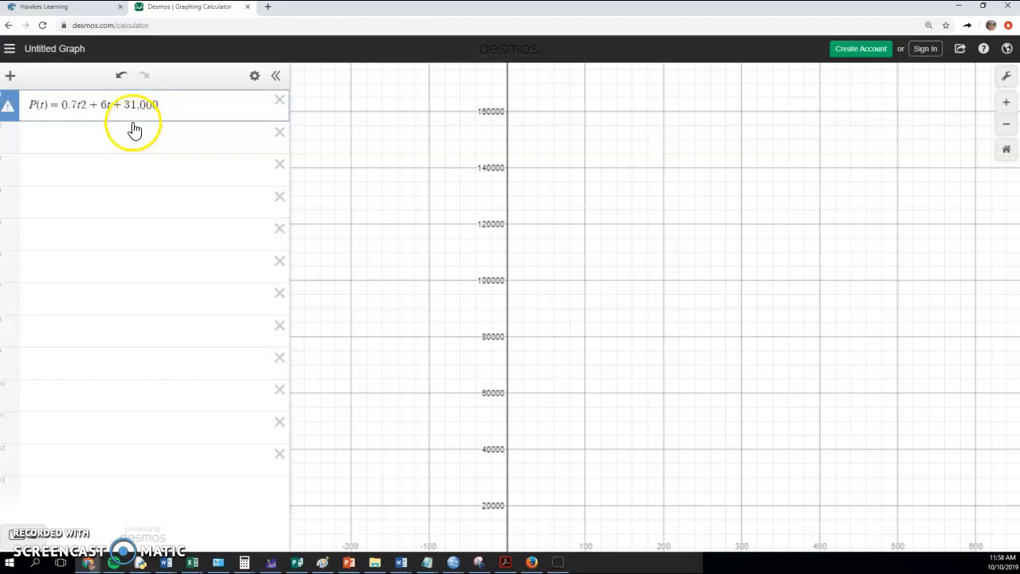
click(85, 104)
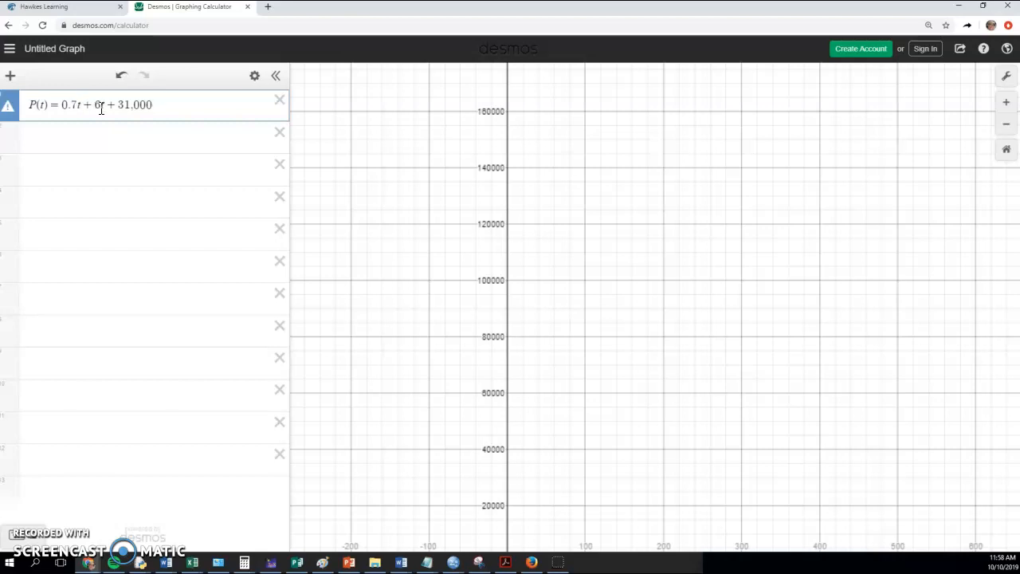
text(2)
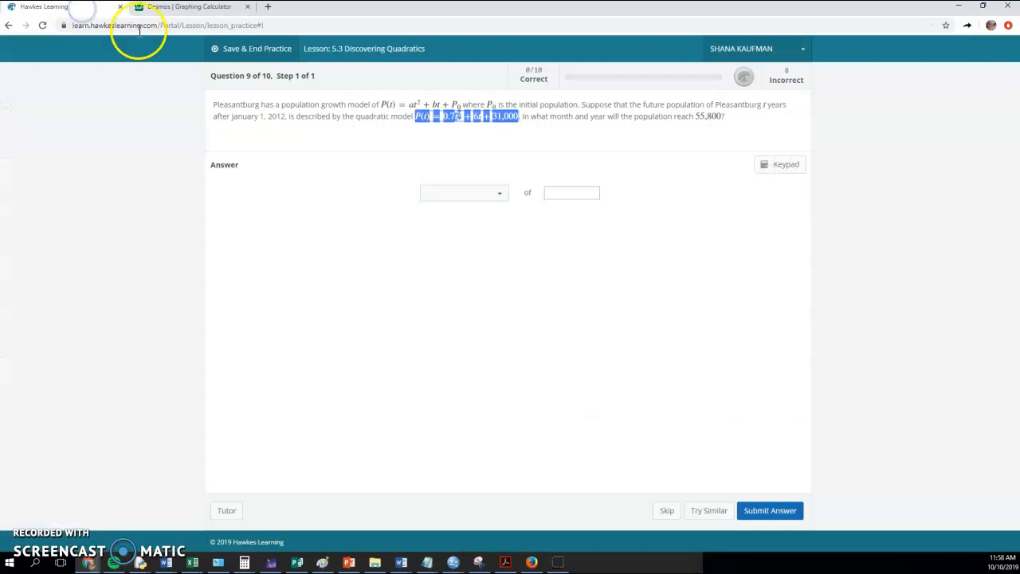
mouse_move(715, 130)
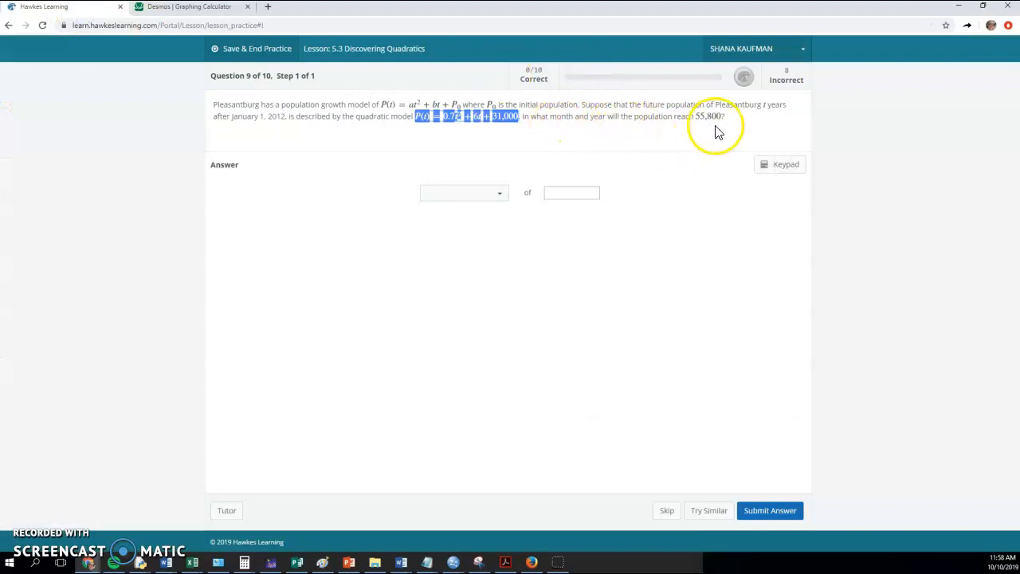
- Graph y = 55800 over the population curve and reveal the intersection (183.988, 55800)
click(188, 7)
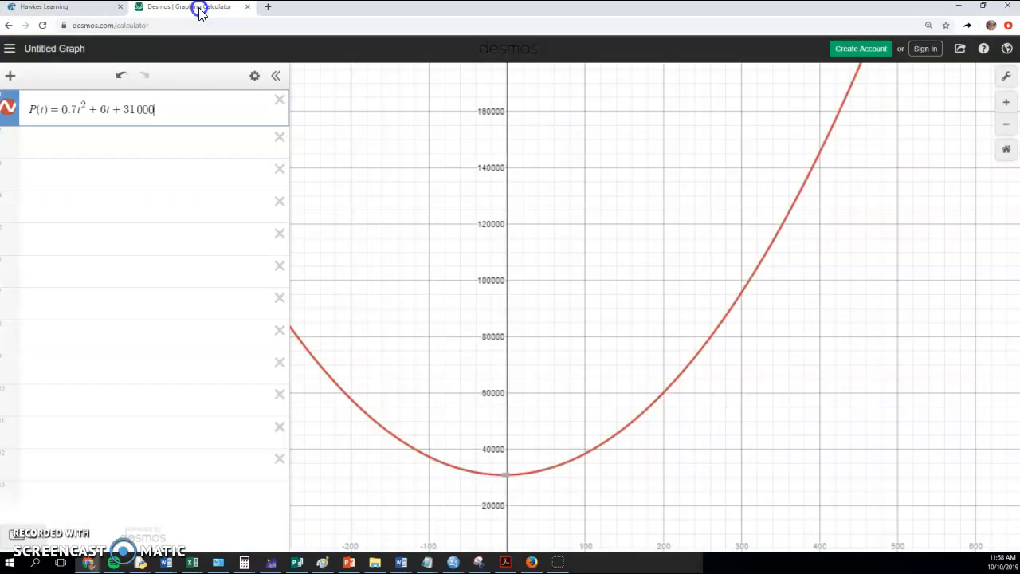
text(y = 55800)
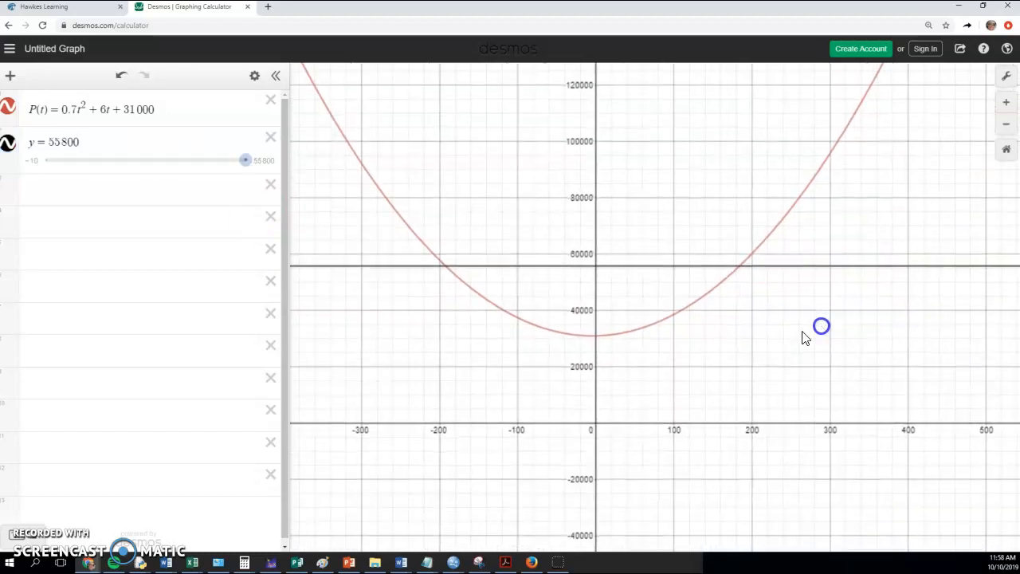
mouse_move(785, 213)
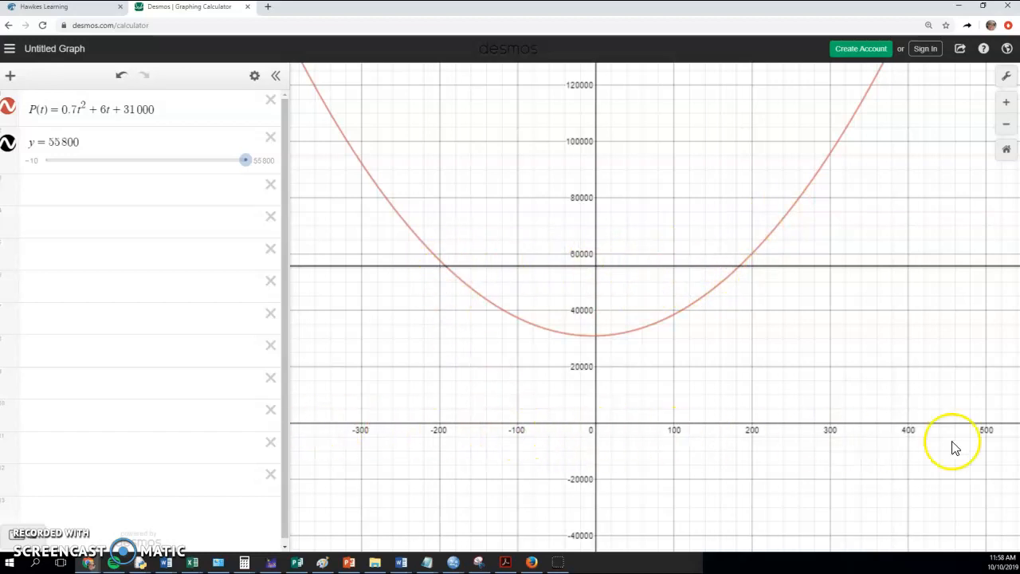
mouse_move(459, 275)
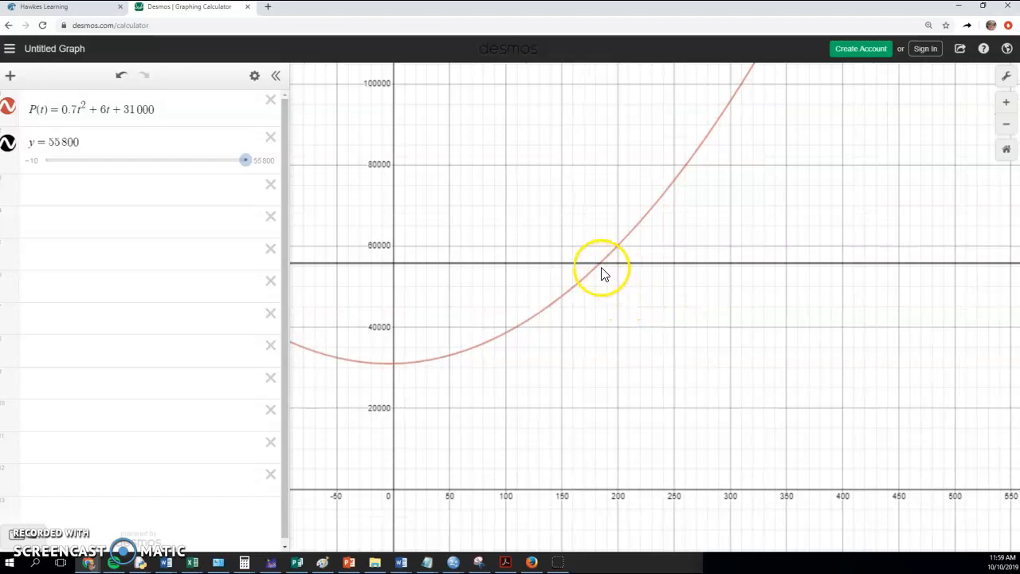
click(601, 265)
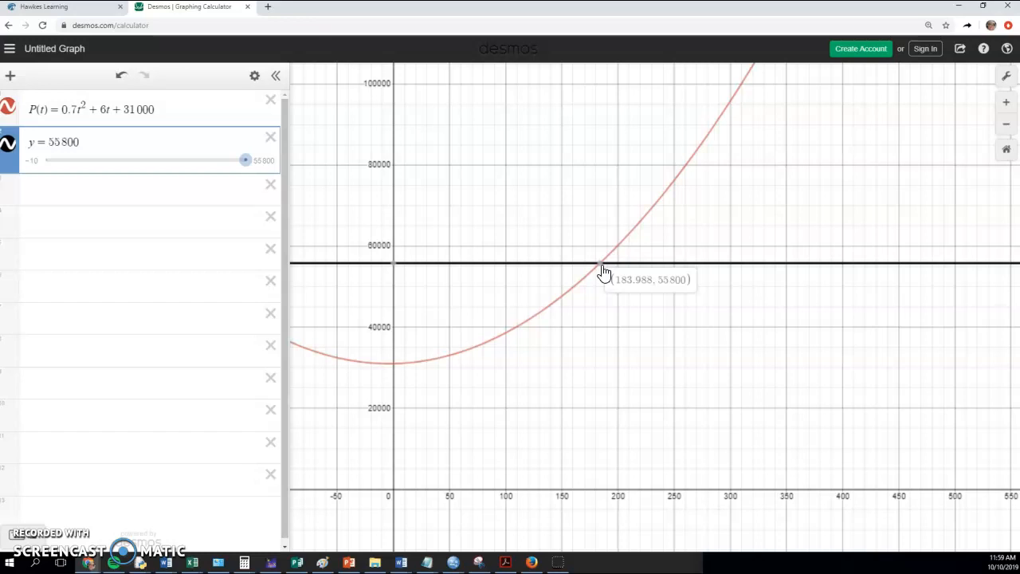
click(56, 6)
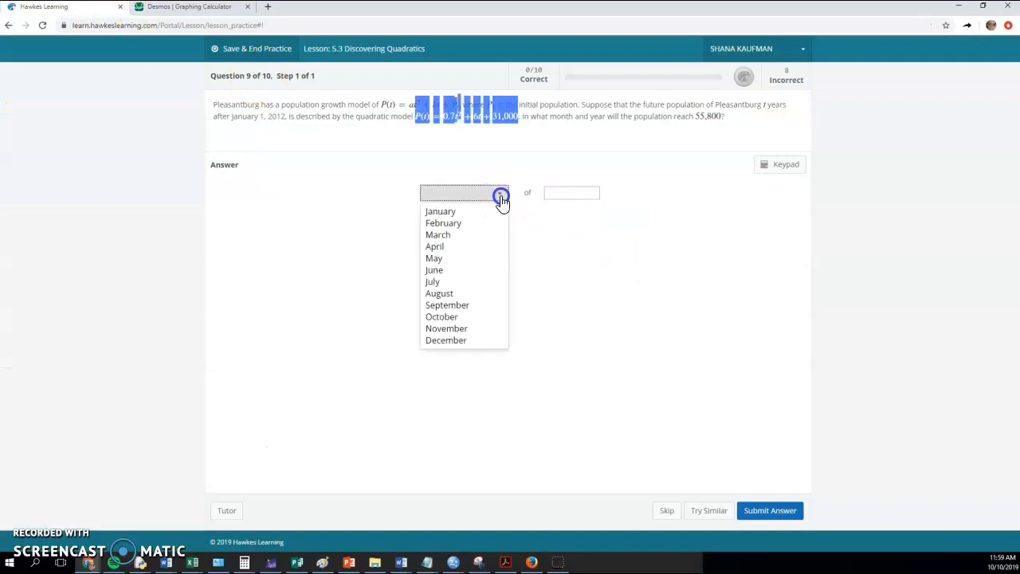
mouse_move(516, 217)
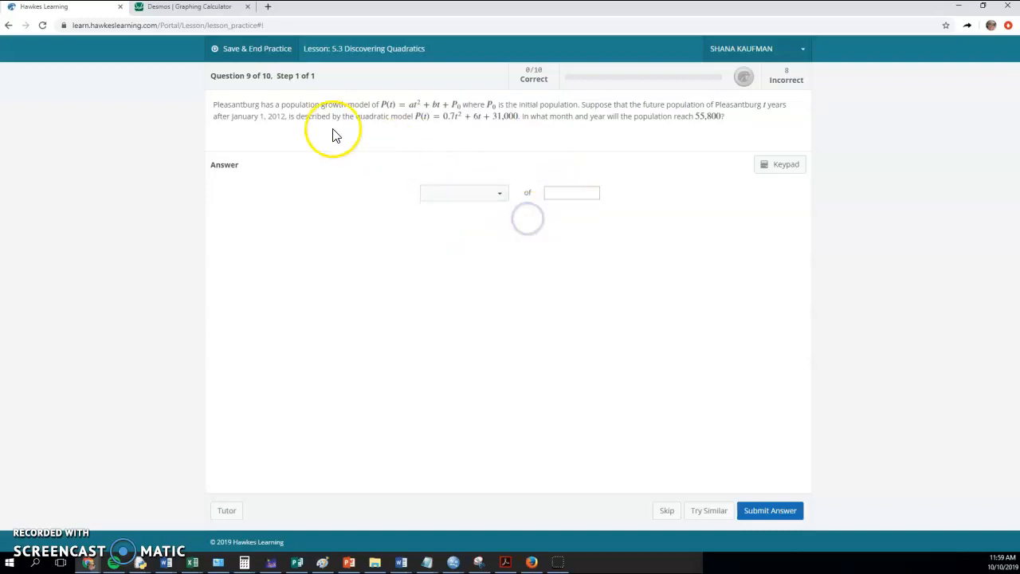
- Check the Desmos graph and return to the population question with answer fields empty
click(187, 6)
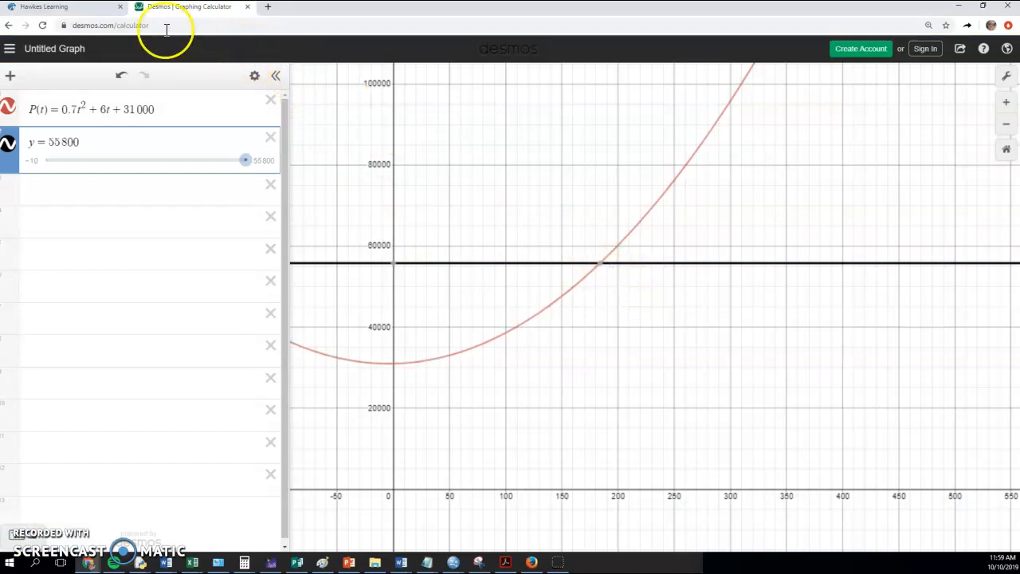
click(63, 6)
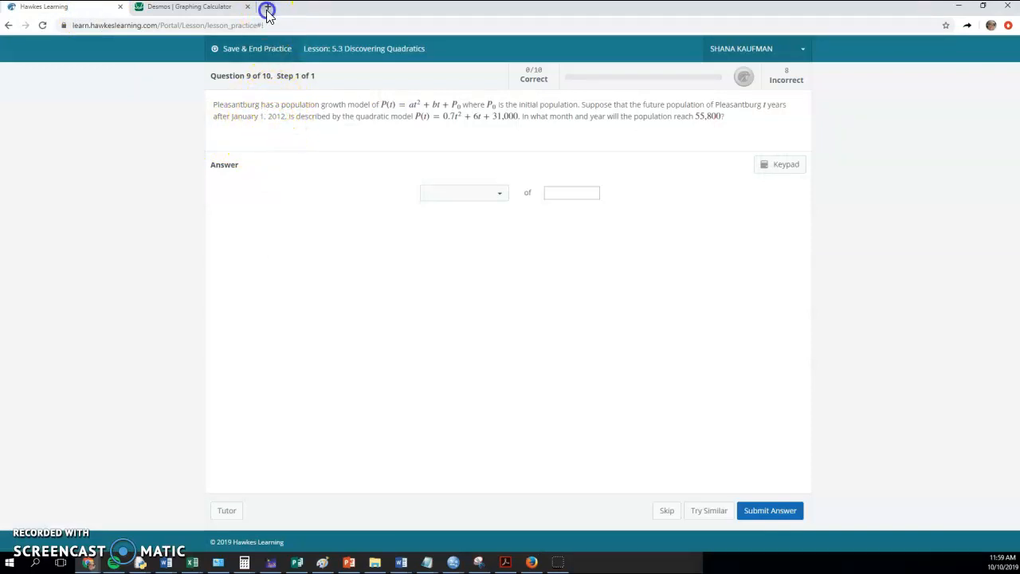
- Compute 2012+183 = 2195 in a new Google tab, then bring the Desmos graph back
click(268, 9)
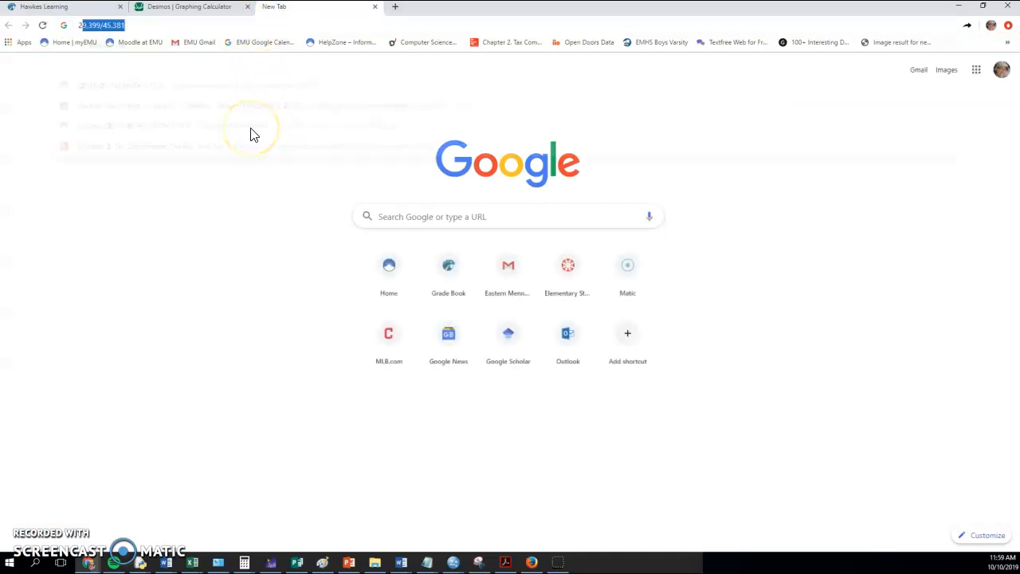
text(2012+183)
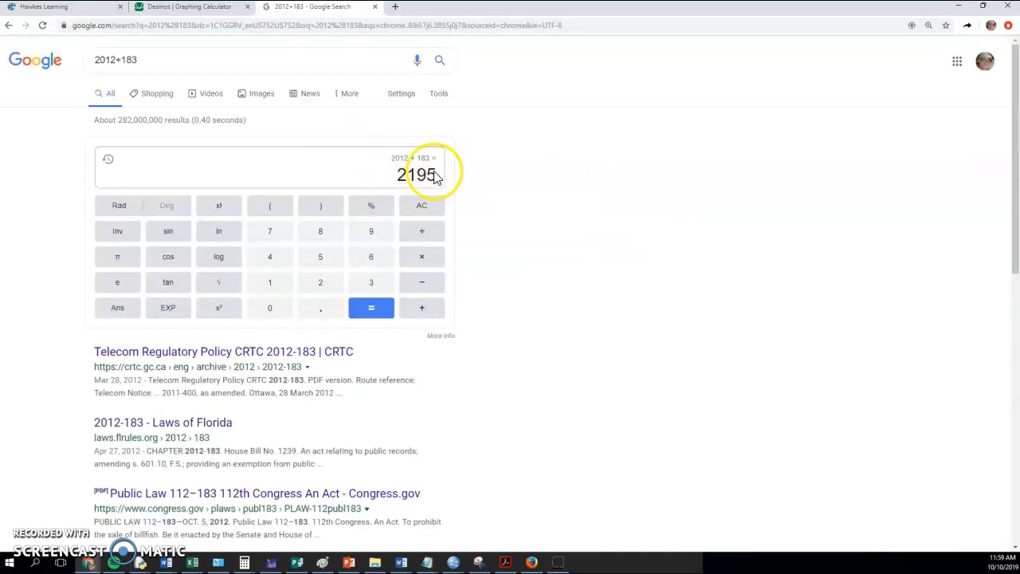
click(191, 6)
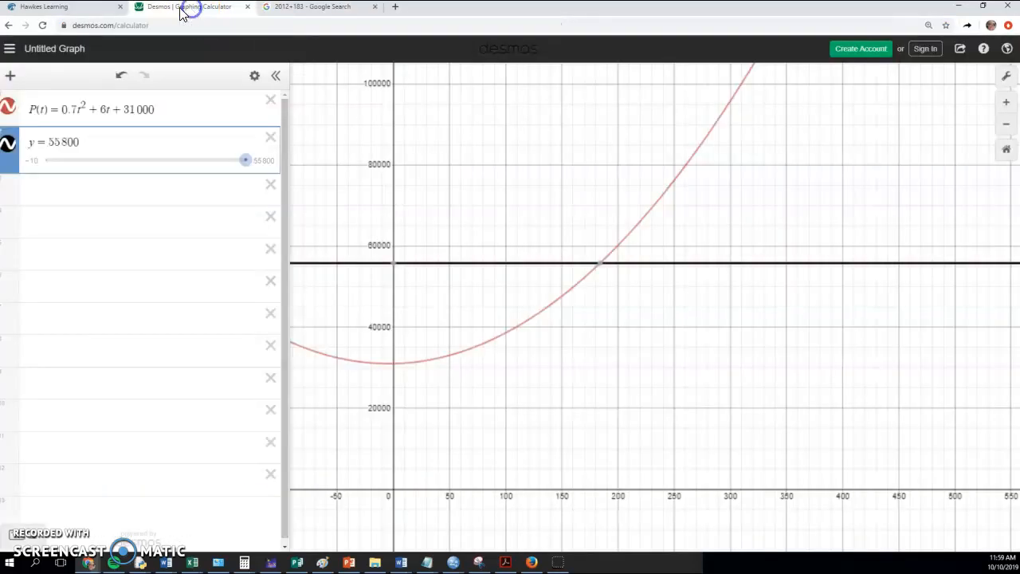
- Recheck where the curve crosses the 55800 line and convert .988 year to 11.856 months
click(60, 6)
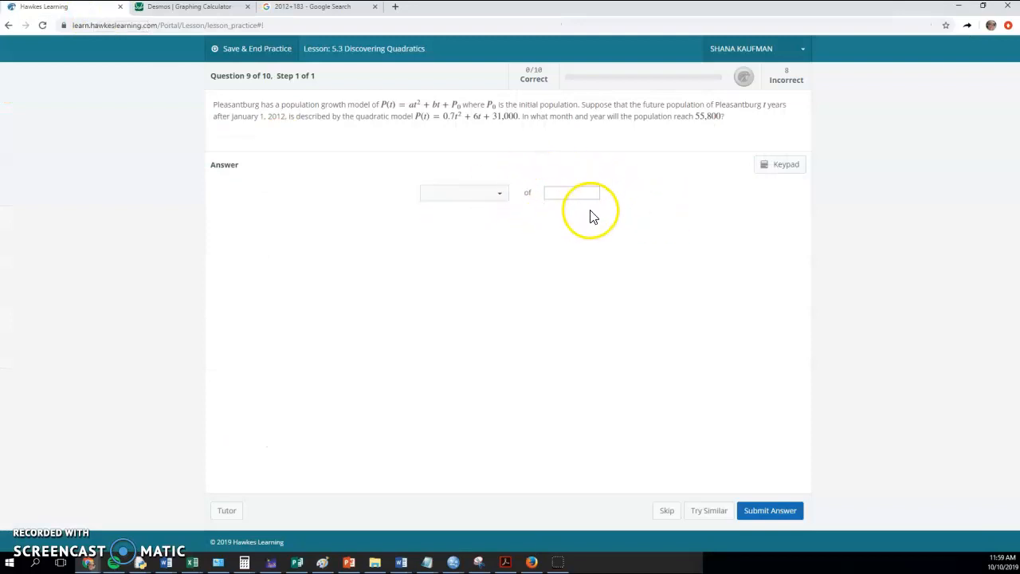
mouse_move(567, 213)
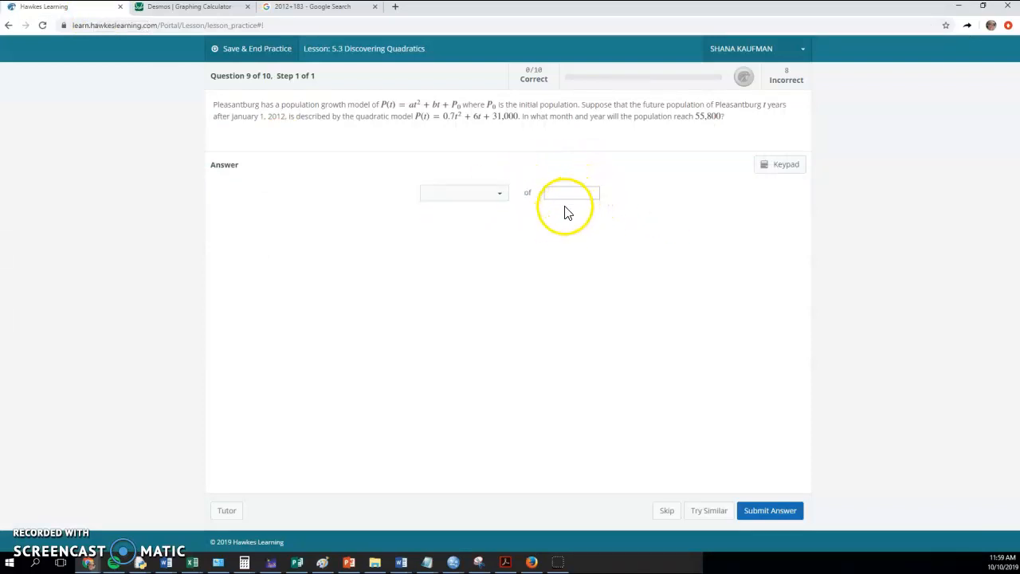
click(189, 6)
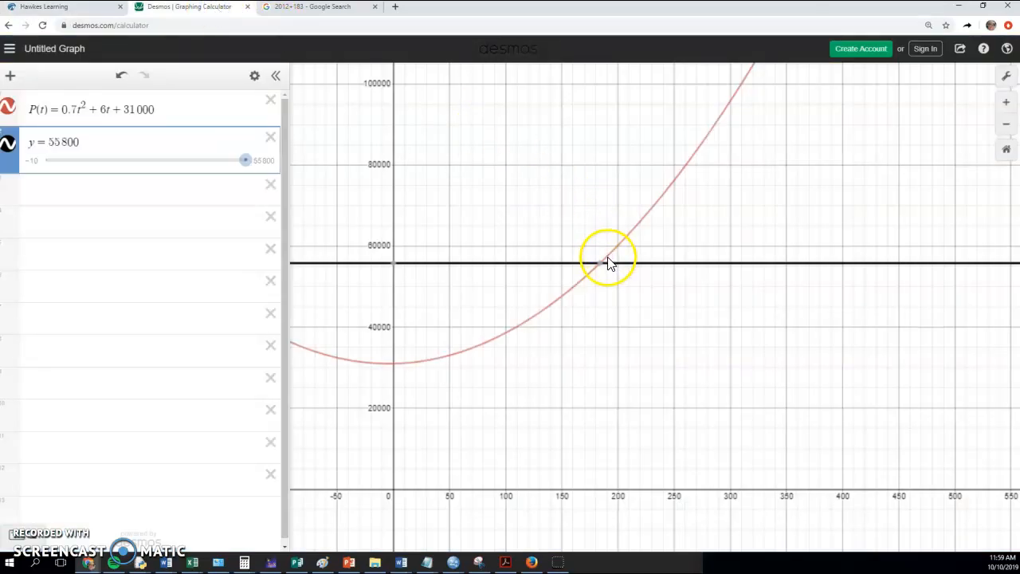
click(598, 263)
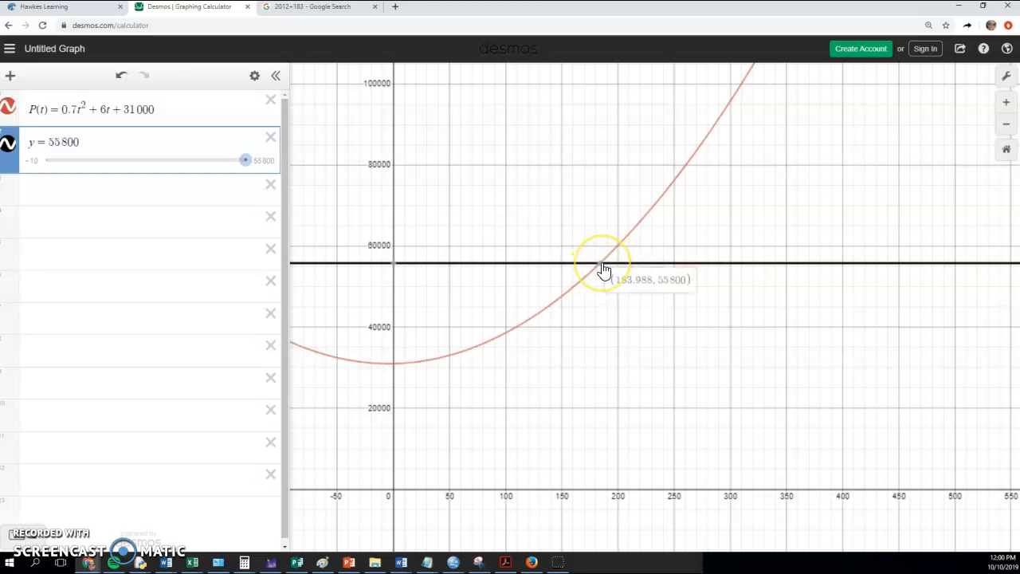
click(315, 6)
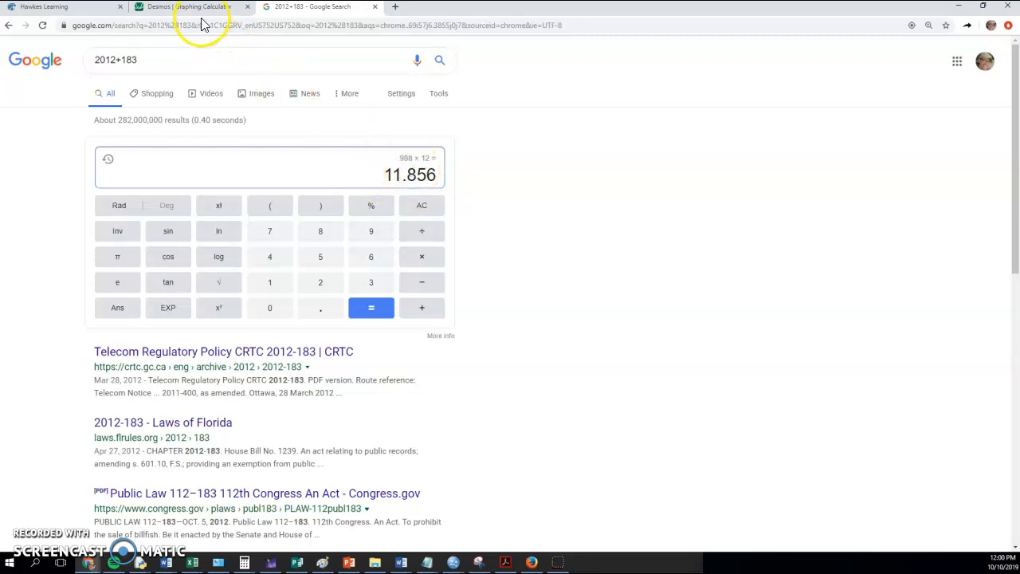
mouse_move(203, 7)
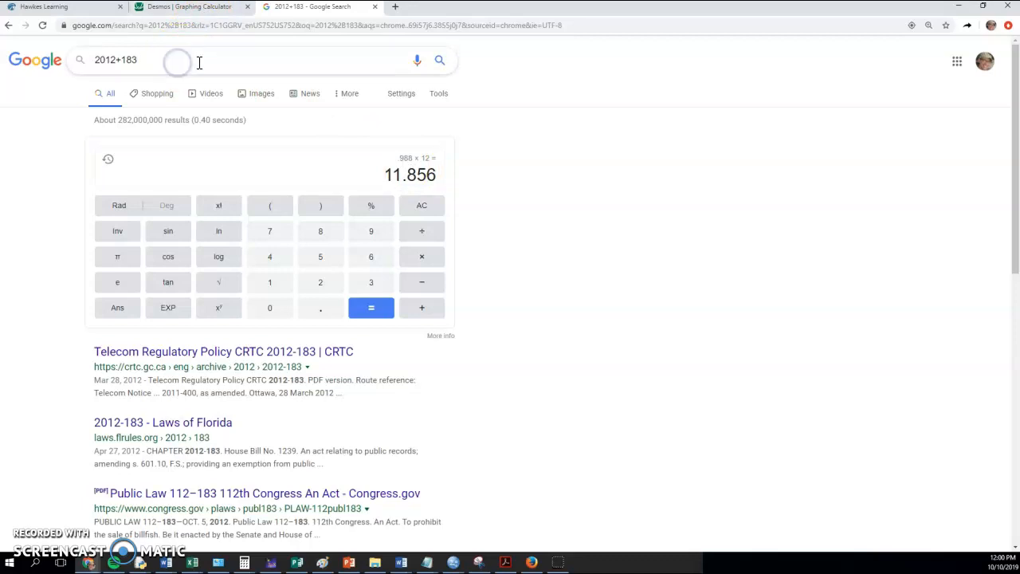
- Return to the population question and choose December as the month
click(191, 6)
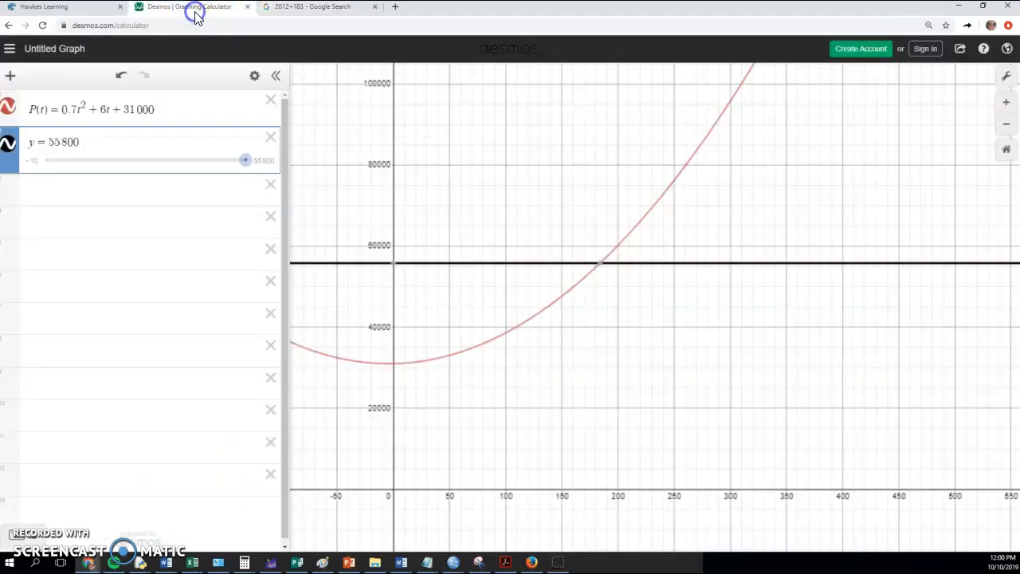
click(64, 6)
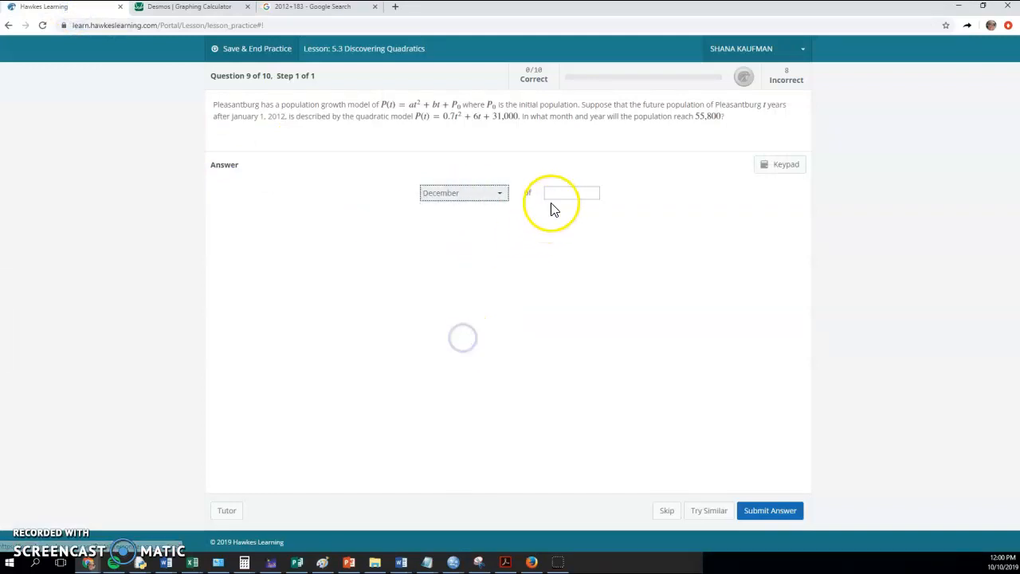
- Enter year 2195 and submit December of 2195, marked correct with Well done!
text(2195)
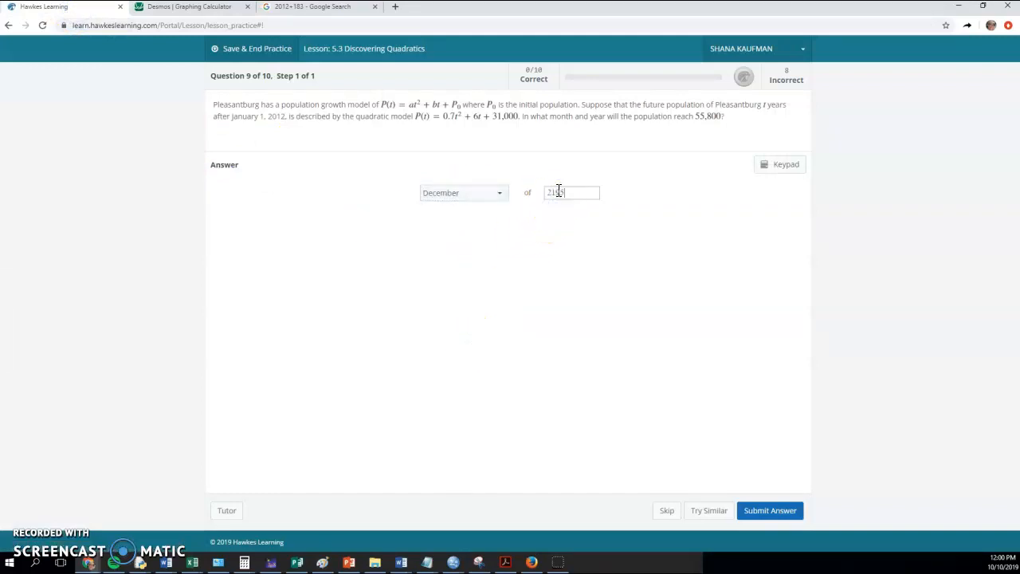
click(769, 510)
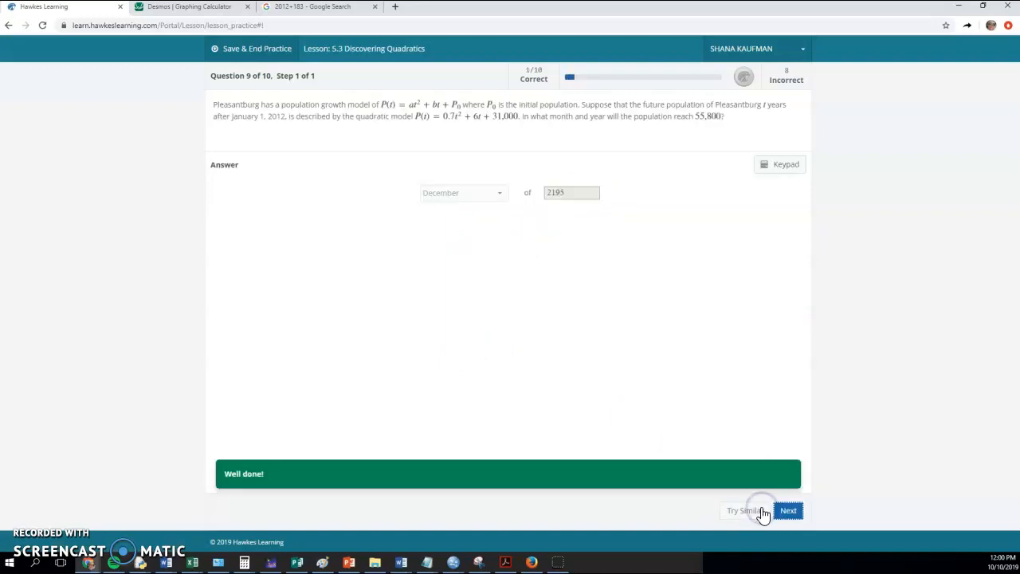